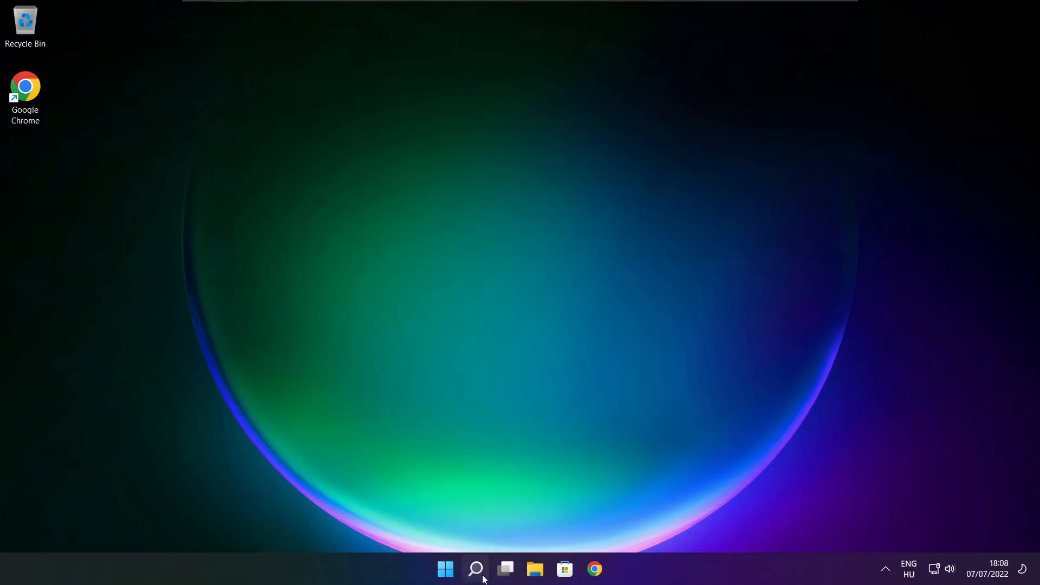
Launch Device Manager by searching 'device Manager' from the taskbar
{"action": "left_click", "coordinate": [475, 569]}
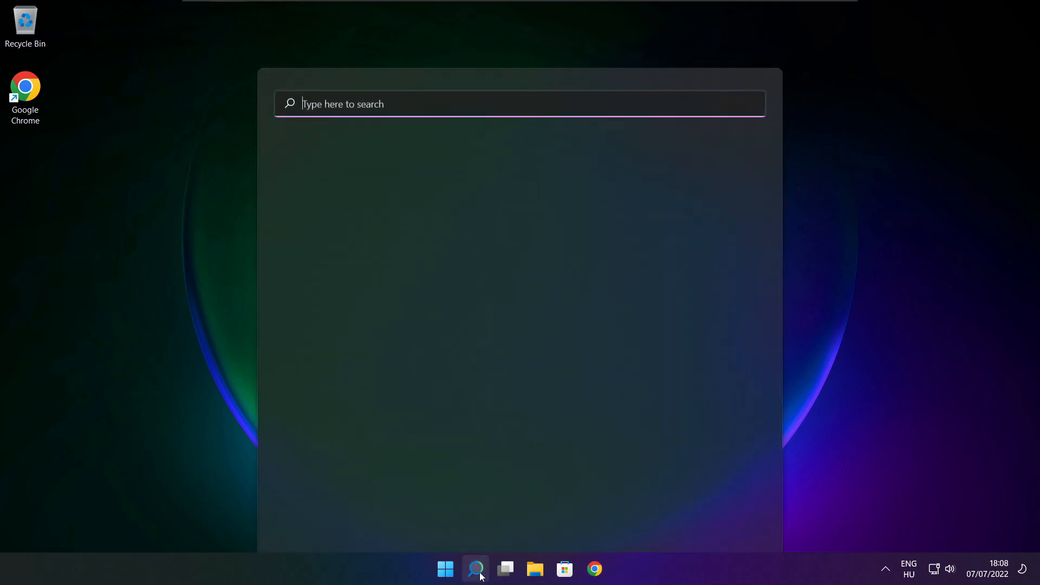
{"action": "left_click", "coordinate": [475, 569]}
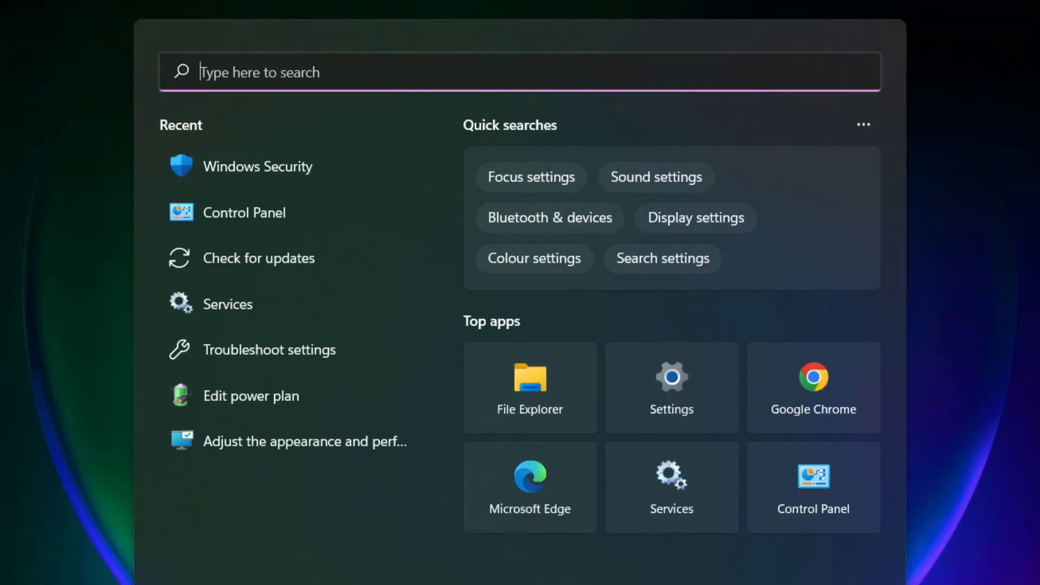
{"action": "type", "text": "device Manager"}
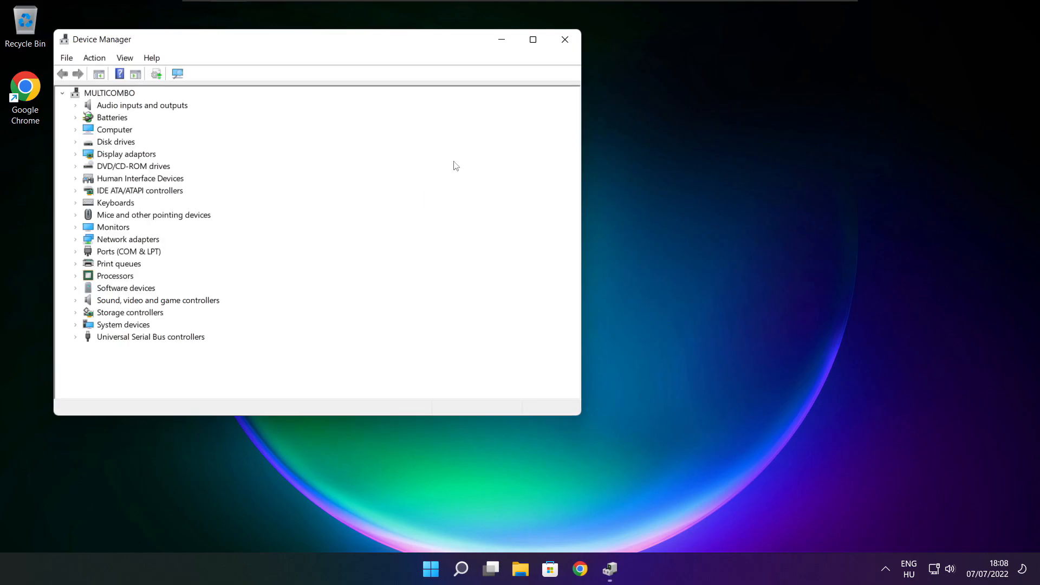
Run an automatic driver update for the VMware SVGA 3D display adapter and dismiss the result
{"action": "left_click", "coordinate": [532, 39]}
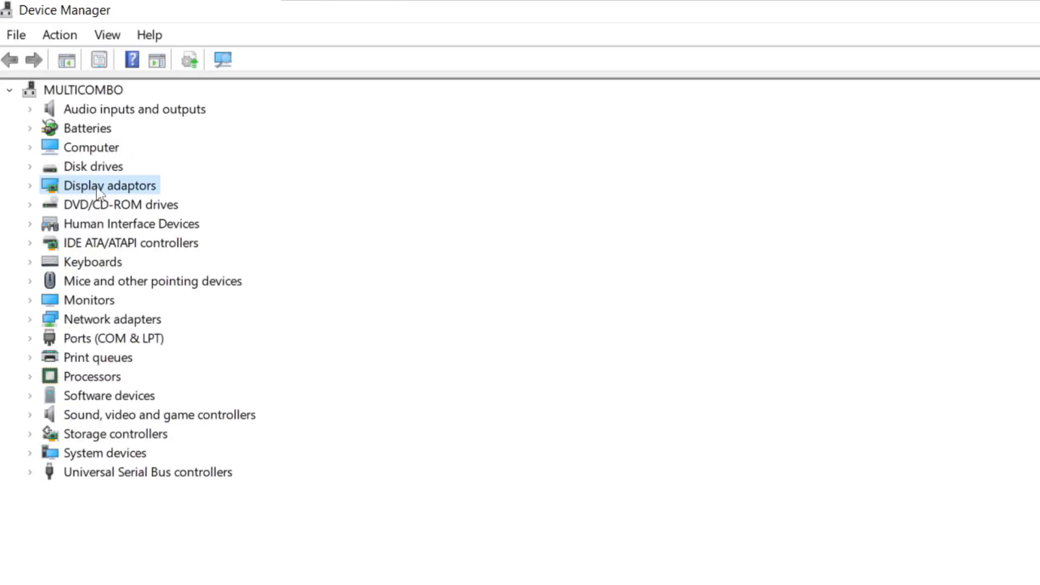
{"action": "left_click", "coordinate": [29, 185]}
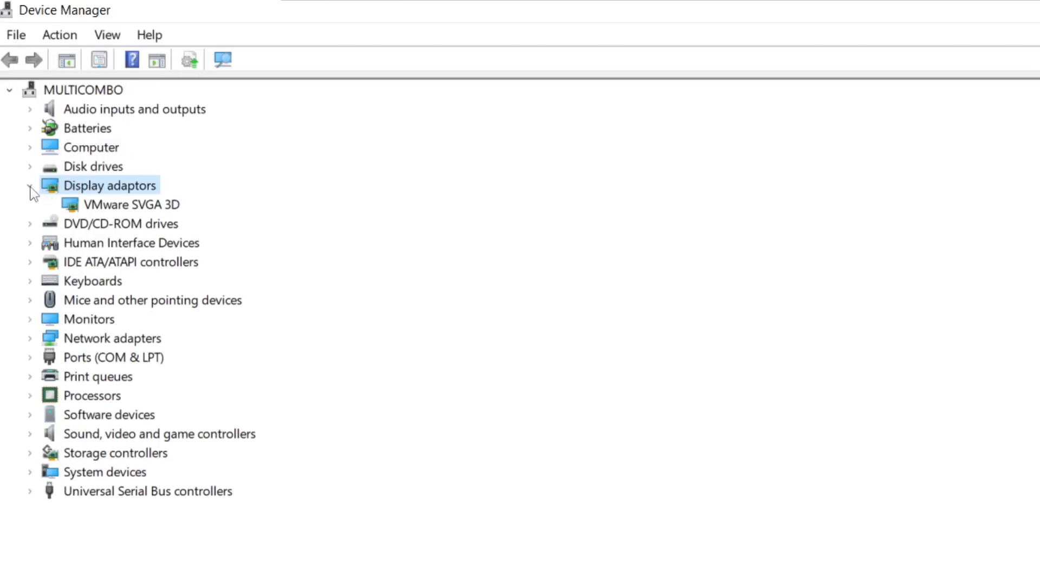
{"action": "left_click", "coordinate": [131, 205]}
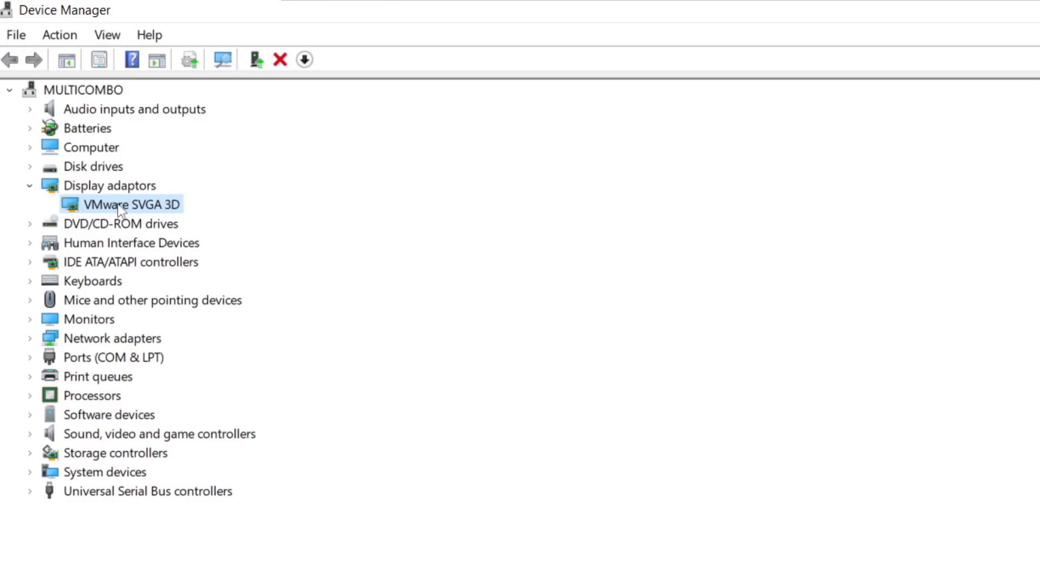
{"action": "right_click", "coordinate": [130, 205]}
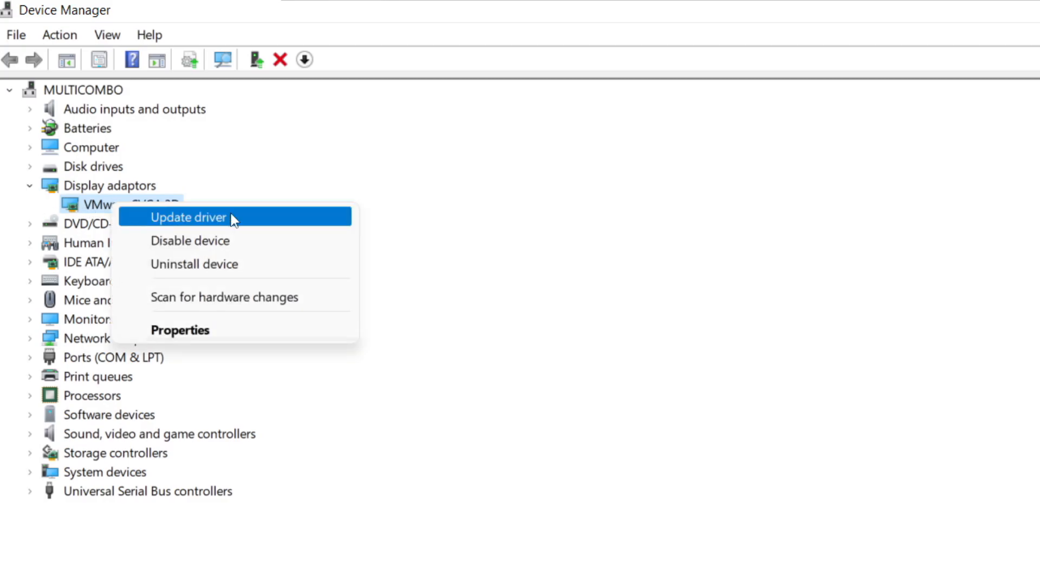
{"action": "left_click", "coordinate": [187, 217]}
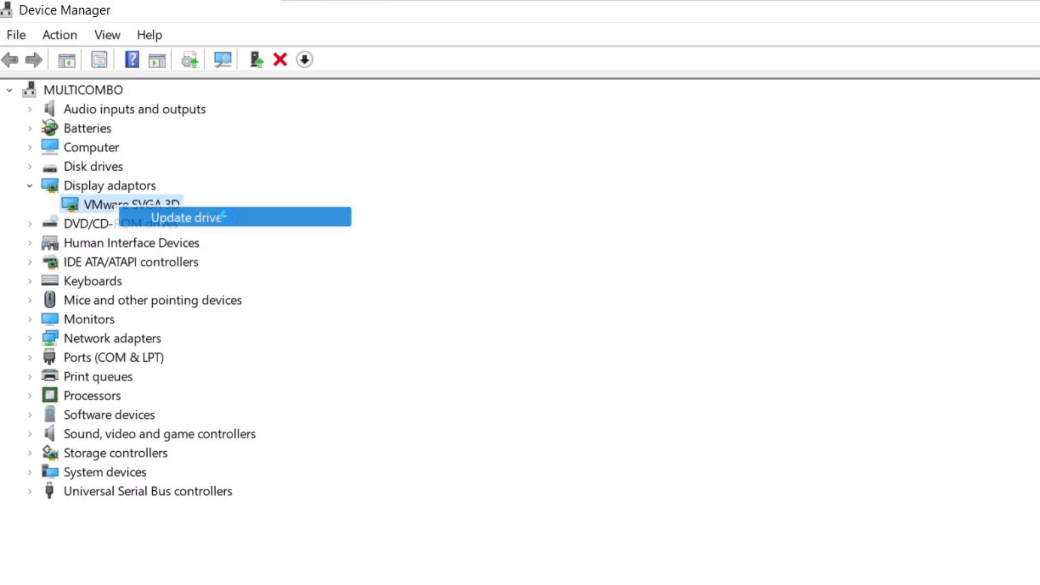
{"action": "left_click", "coordinate": [188, 217]}
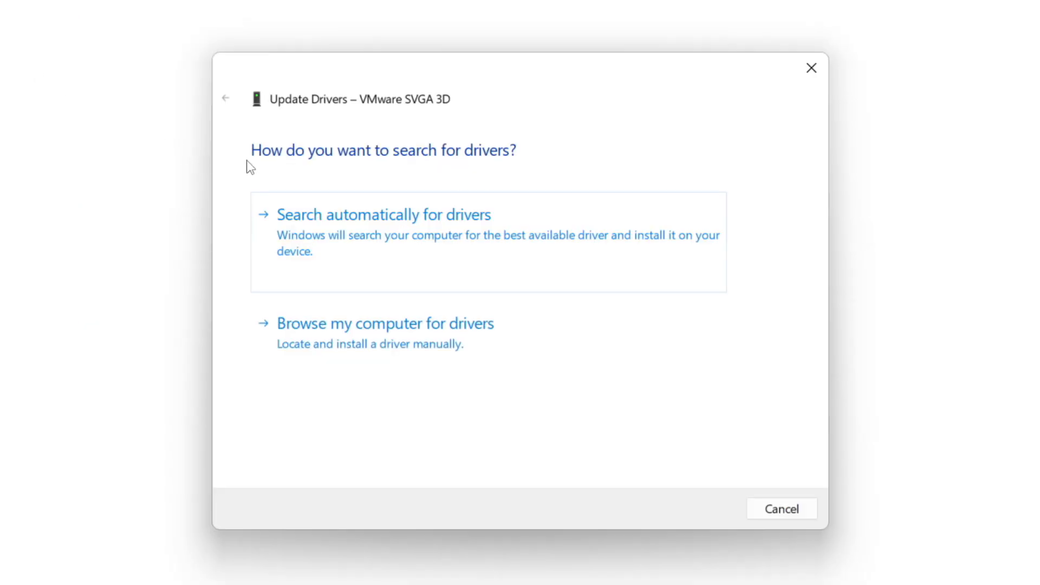
{"action": "mouse_move", "coordinate": [385, 269]}
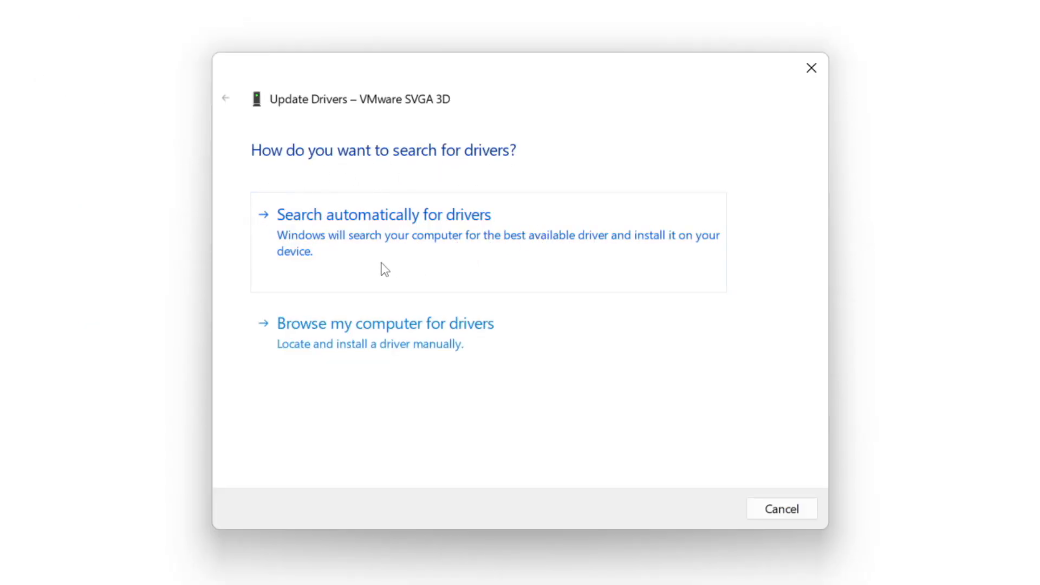
{"action": "mouse_move", "coordinate": [457, 246]}
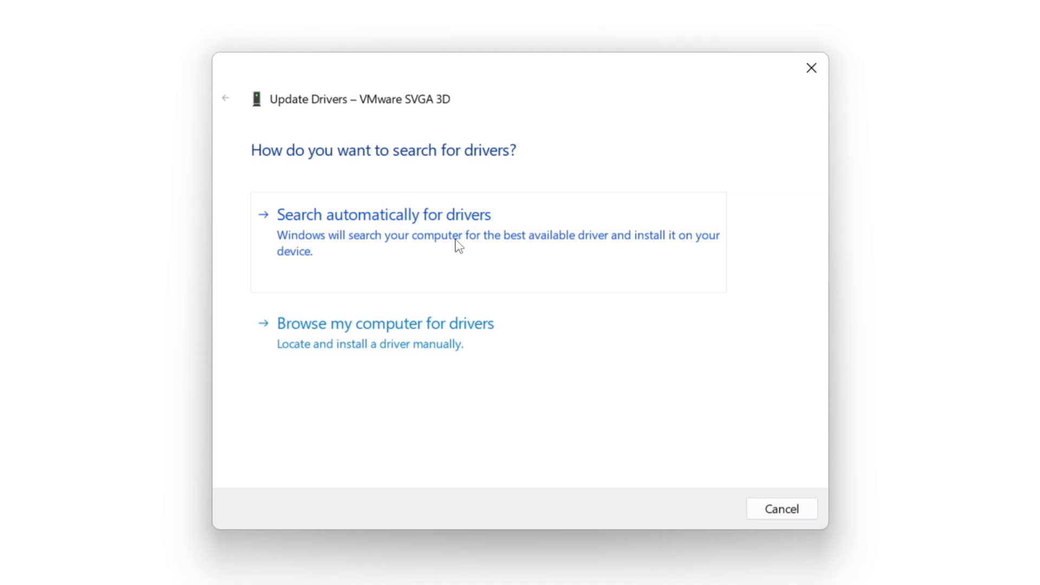
{"action": "left_click", "coordinate": [384, 215]}
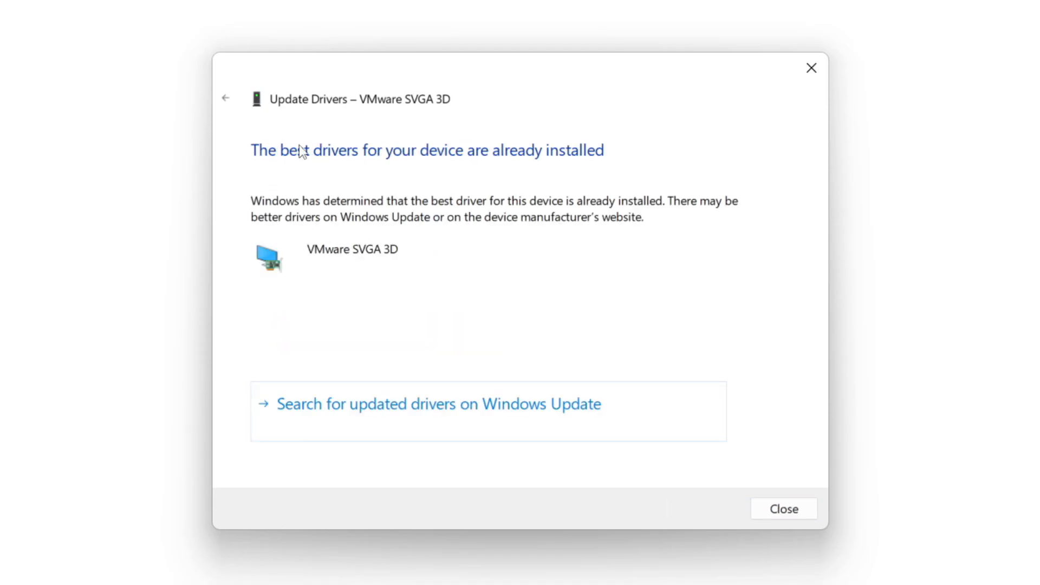
{"action": "mouse_move", "coordinate": [676, 380]}
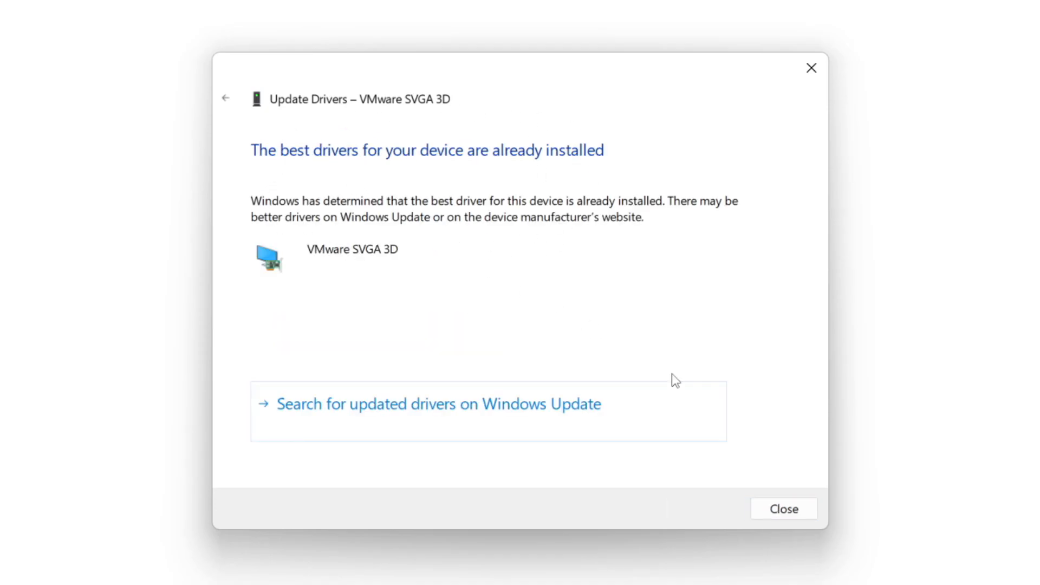
{"action": "mouse_move", "coordinate": [783, 509]}
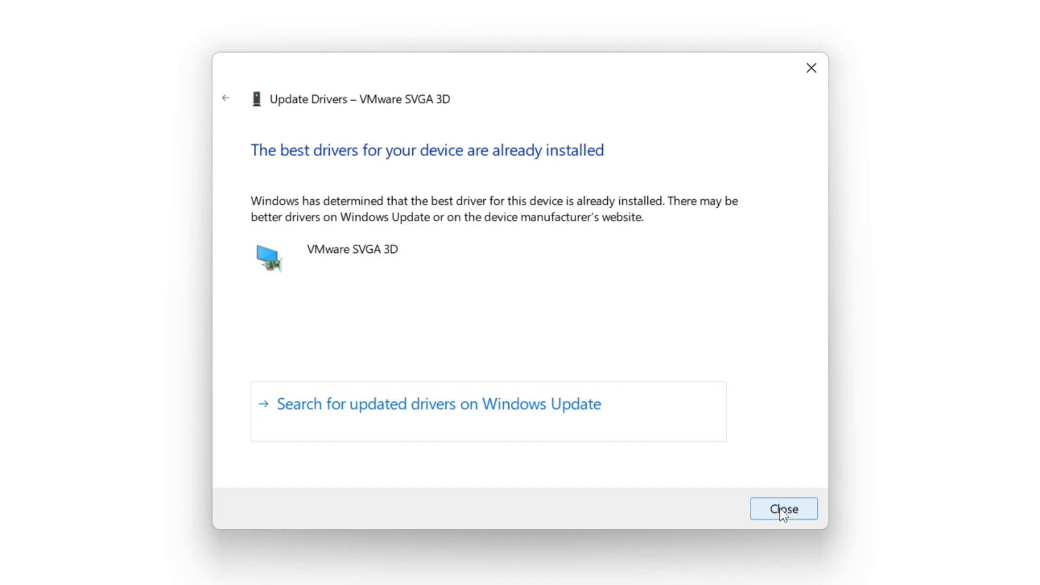
{"action": "left_click", "coordinate": [784, 509]}
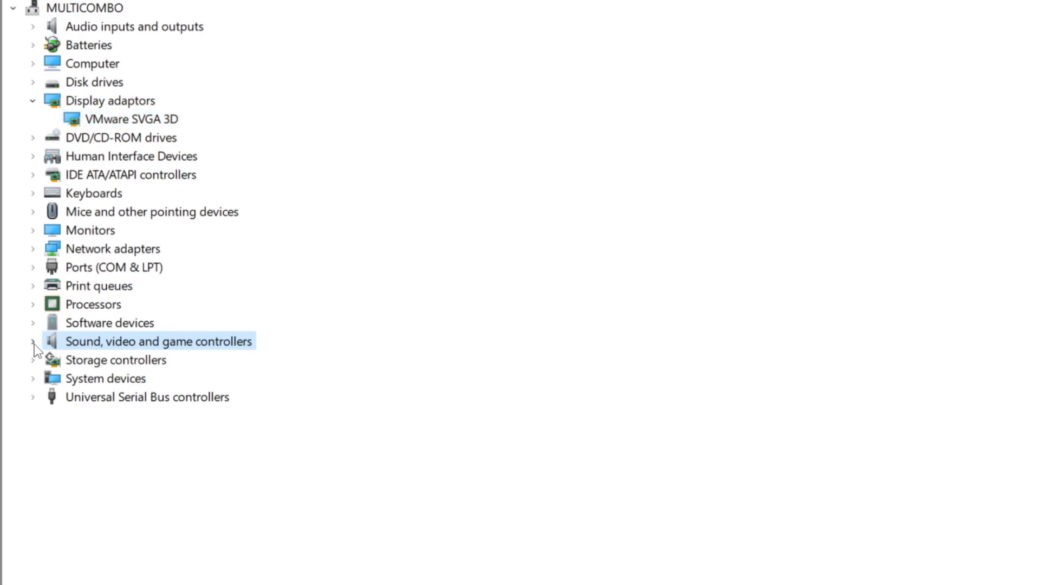
Run an automatic driver update for the High Definition Audio Device and dismiss the result
{"action": "left_click", "coordinate": [31, 341]}
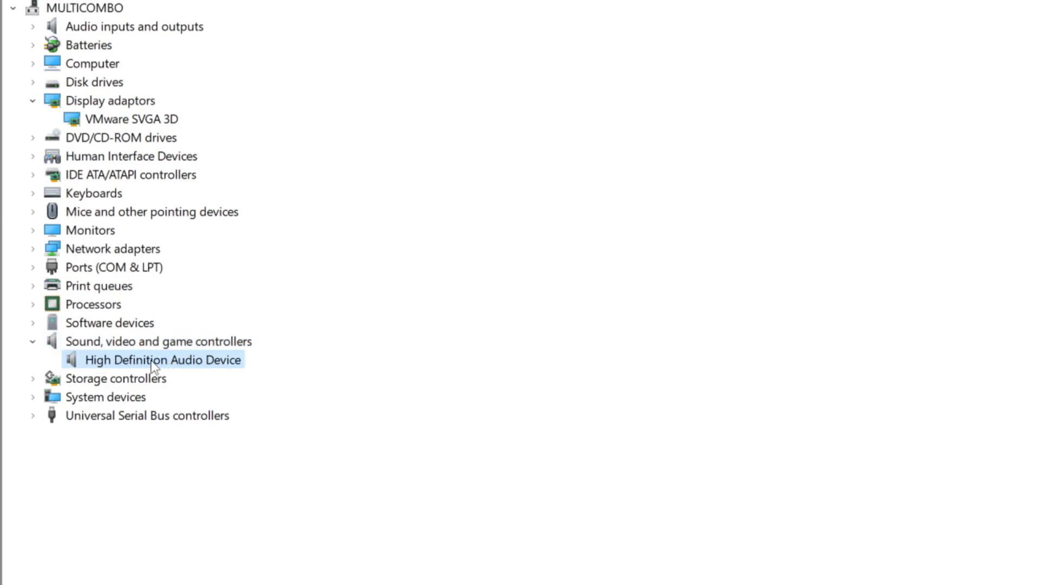
{"action": "right_click", "coordinate": [161, 360]}
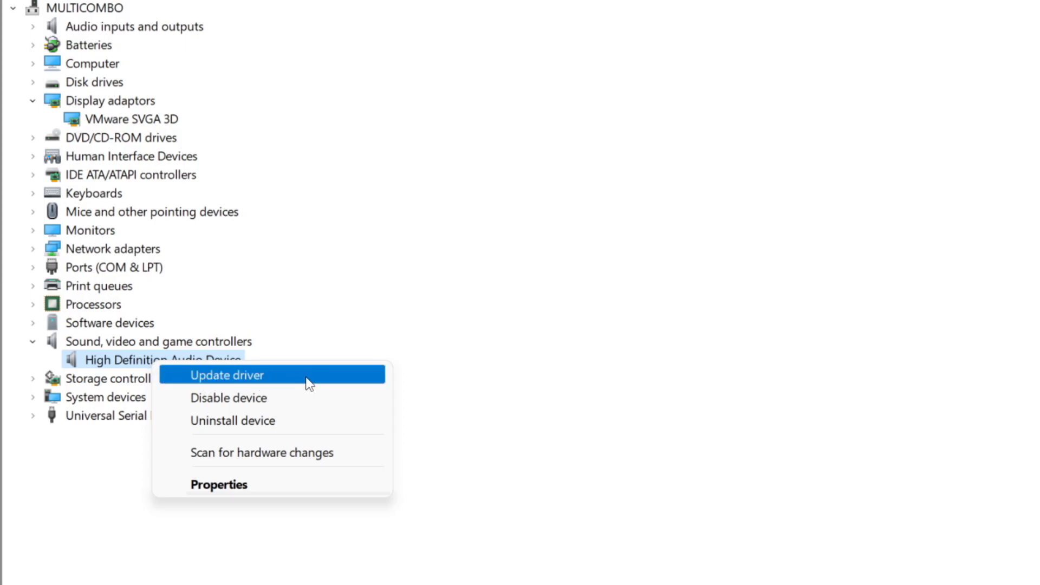
{"action": "left_click", "coordinate": [226, 375]}
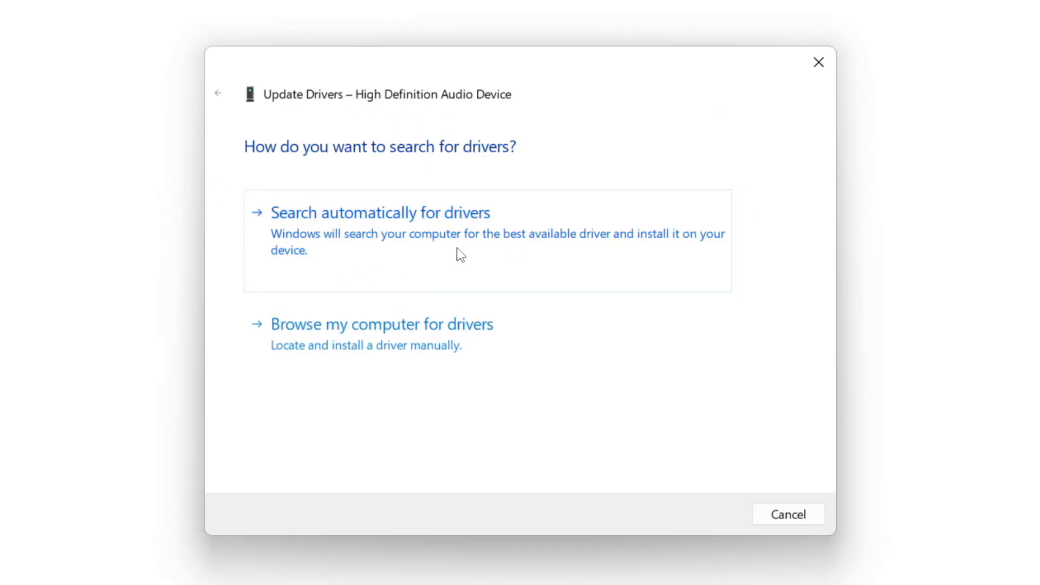
{"action": "mouse_move", "coordinate": [415, 240]}
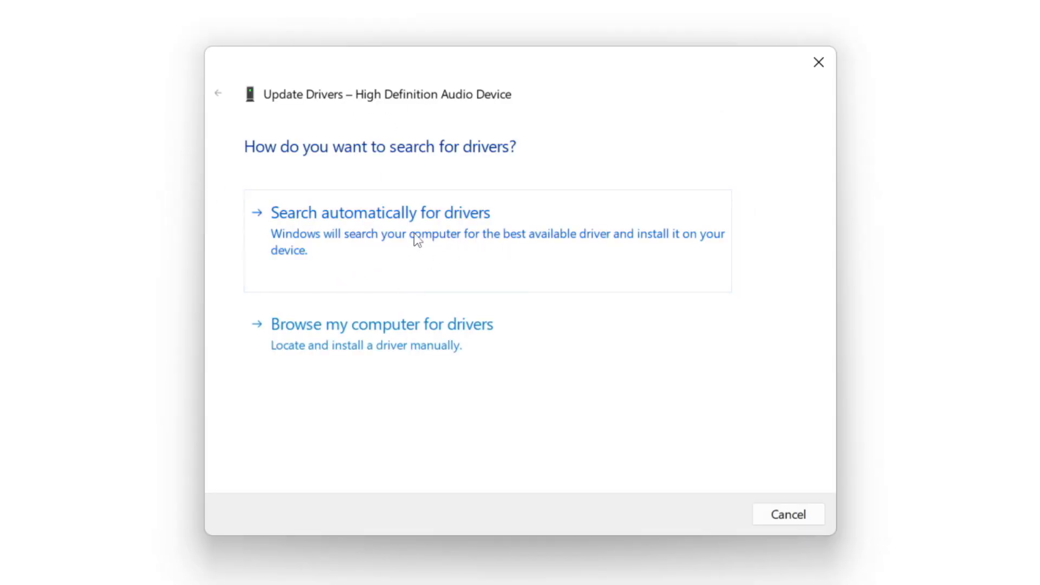
{"action": "left_click", "coordinate": [380, 214]}
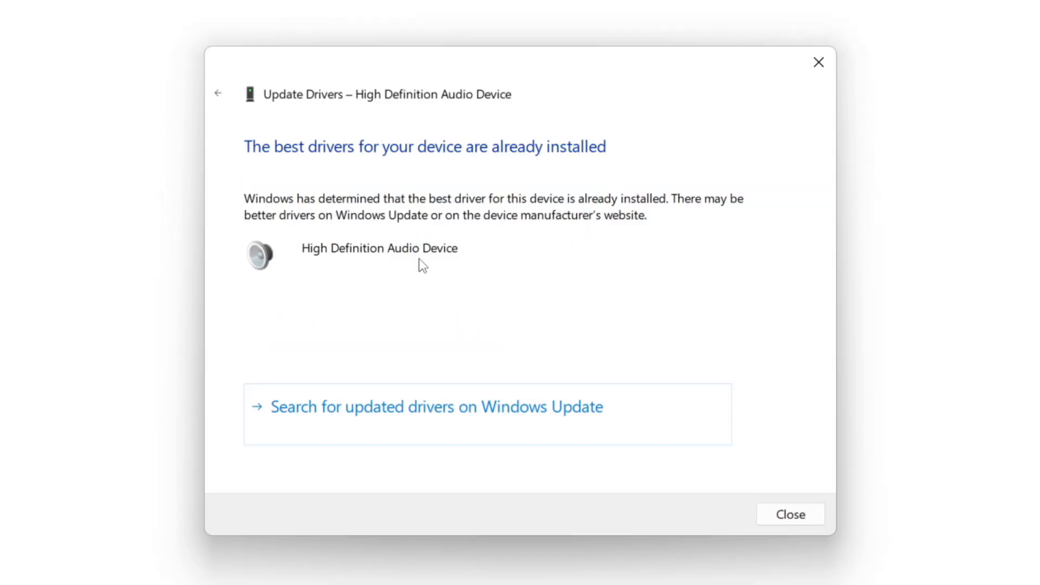
{"action": "mouse_move", "coordinate": [443, 193]}
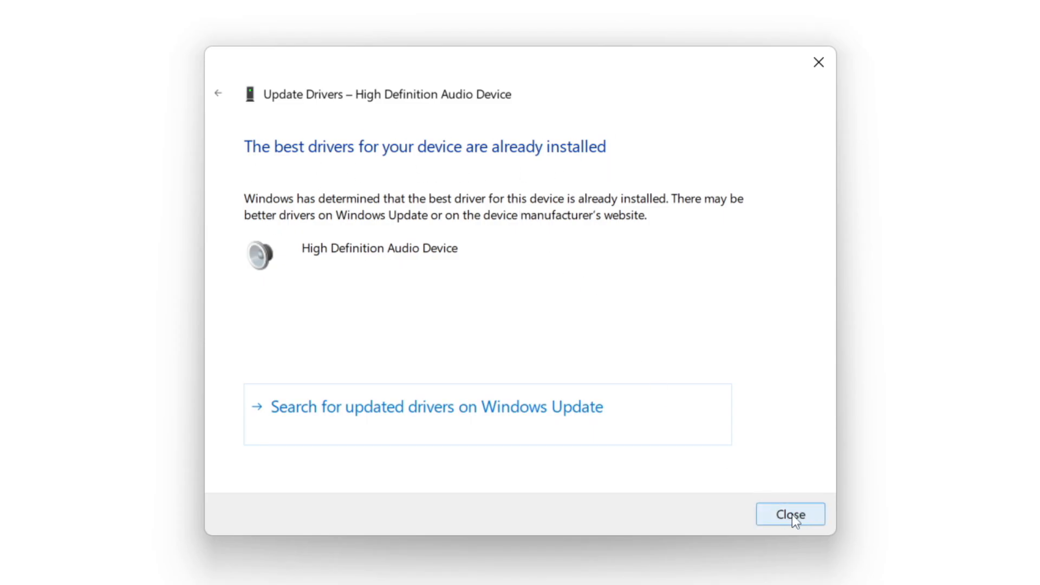
{"action": "left_click", "coordinate": [790, 514]}
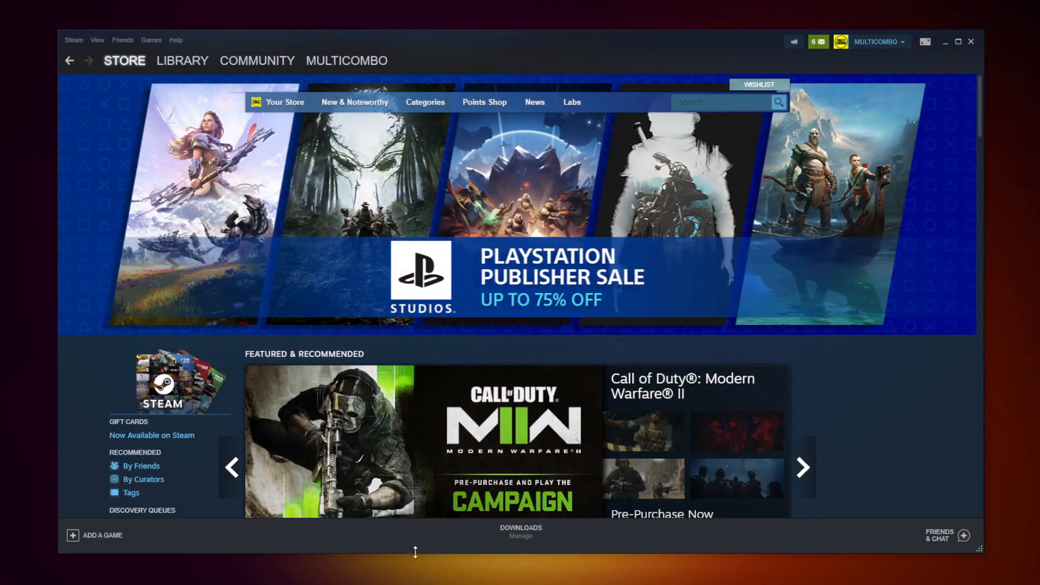
From the Steam Library, bring up Properties for Counter-Strike: Global Offensive
{"action": "left_click", "coordinate": [182, 61]}
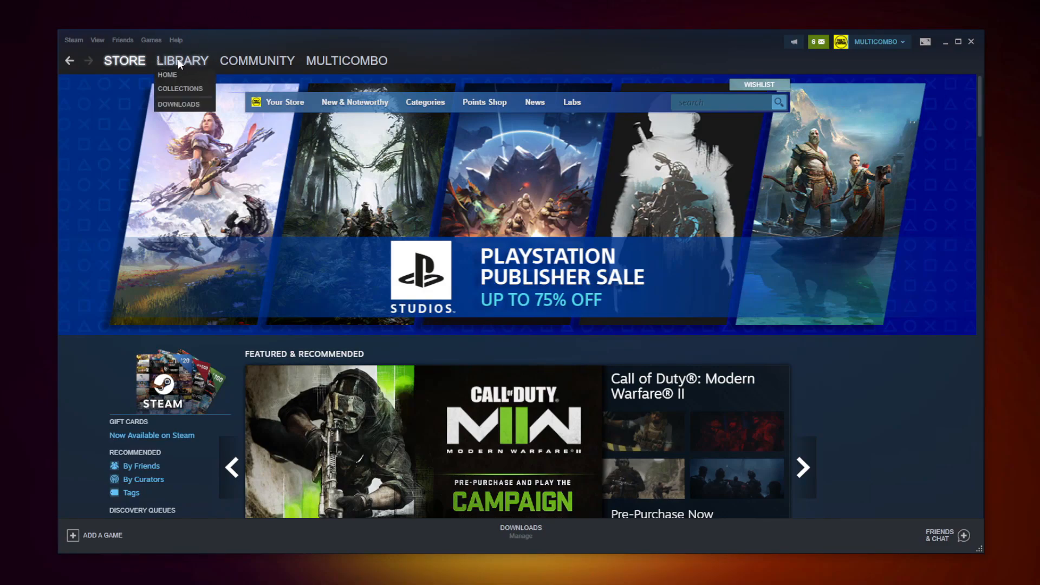
{"action": "left_click", "coordinate": [182, 61]}
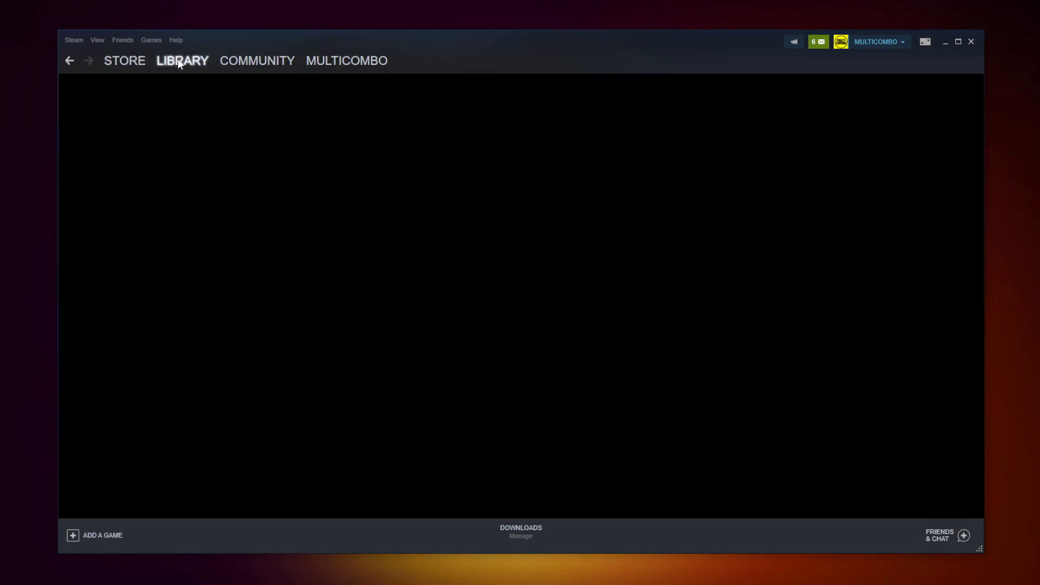
{"action": "left_click", "coordinate": [182, 61]}
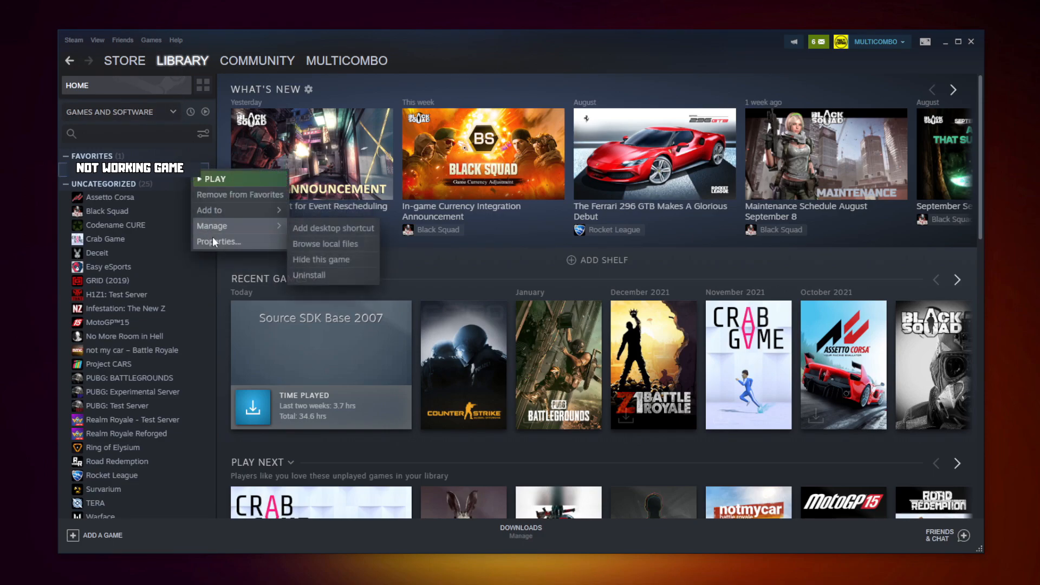
{"action": "mouse_move", "coordinate": [219, 241]}
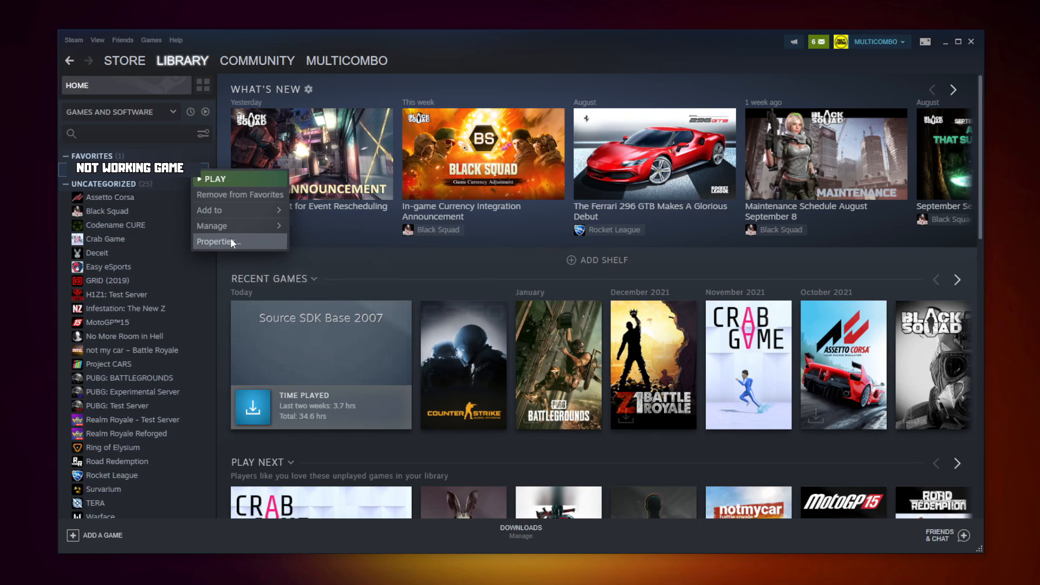
{"action": "mouse_move", "coordinate": [233, 246]}
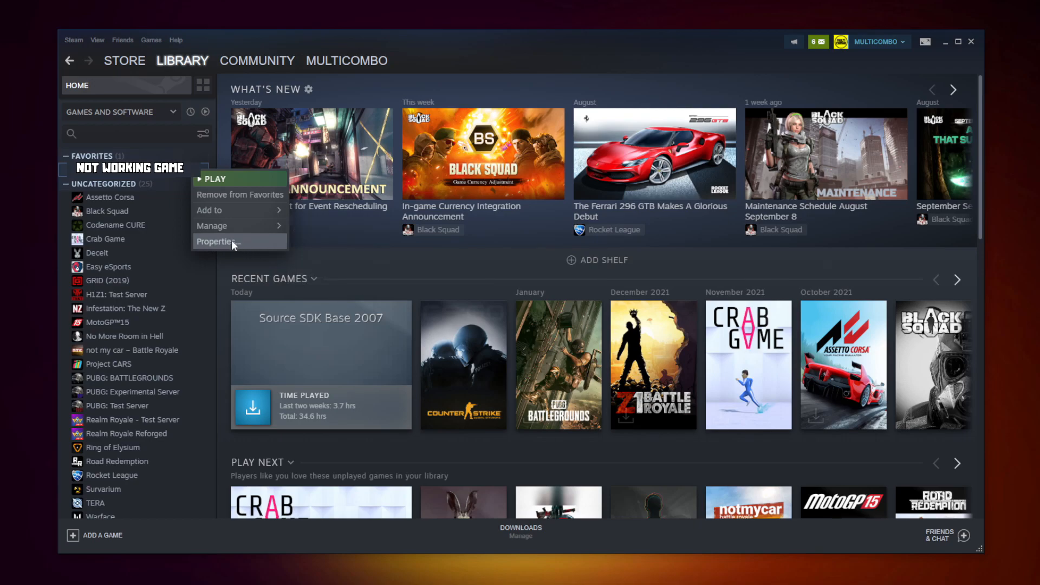
{"action": "left_click", "coordinate": [216, 241]}
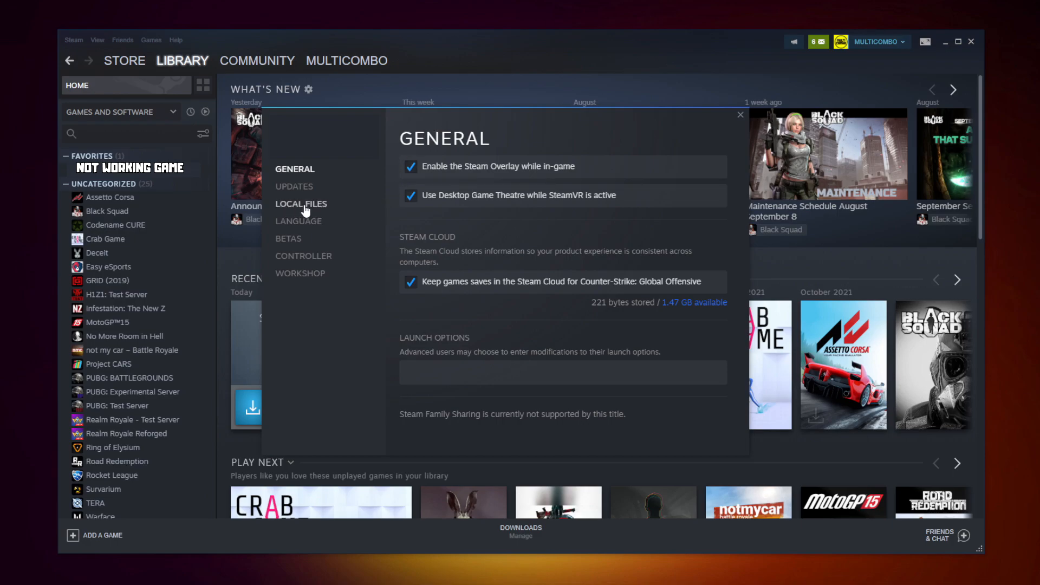
Verify integrity of the game's 3367 files under Local Files, then browse its install folder
{"action": "left_click", "coordinate": [301, 204]}
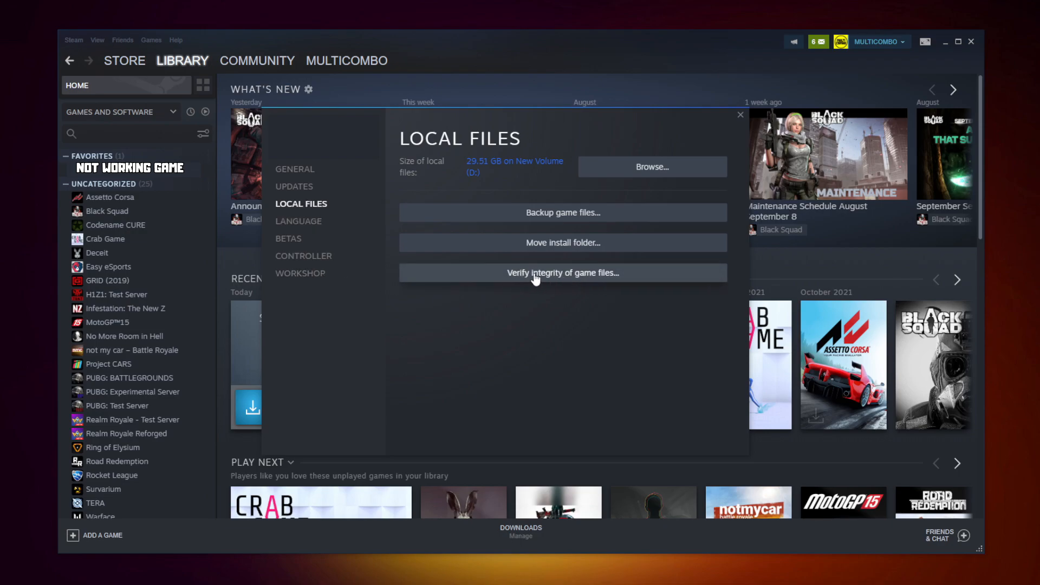
{"action": "left_click", "coordinate": [562, 273]}
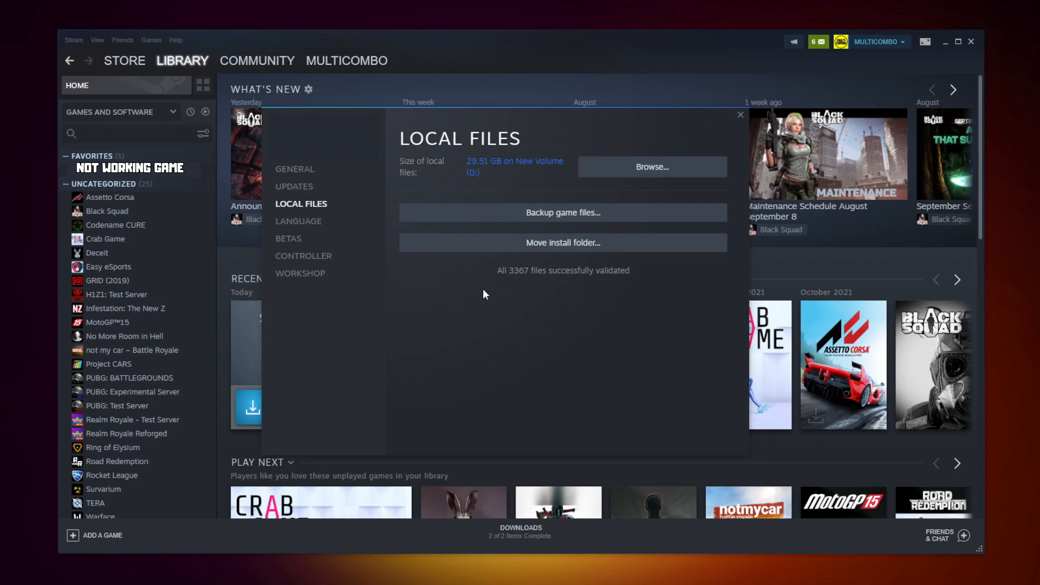
{"action": "mouse_move", "coordinate": [524, 279]}
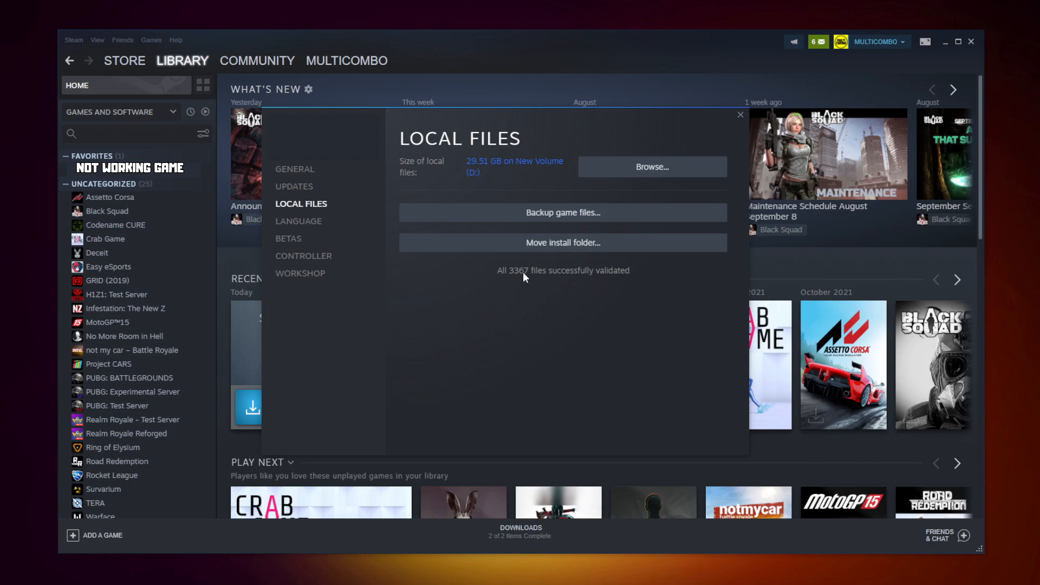
{"action": "left_click", "coordinate": [652, 167]}
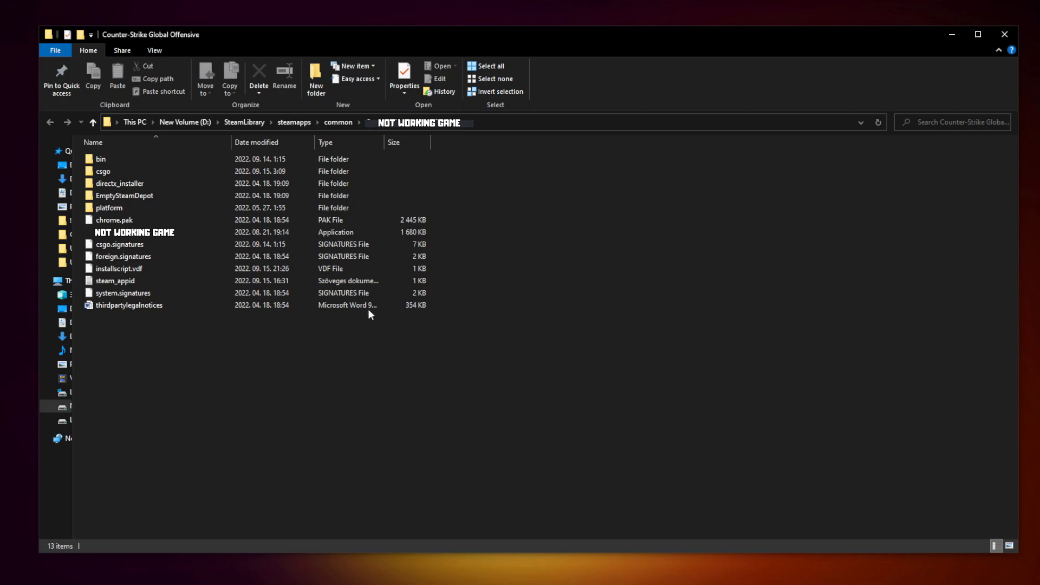
Bring up the Compatibility settings in the game executable's Properties
{"action": "left_click", "coordinate": [135, 232]}
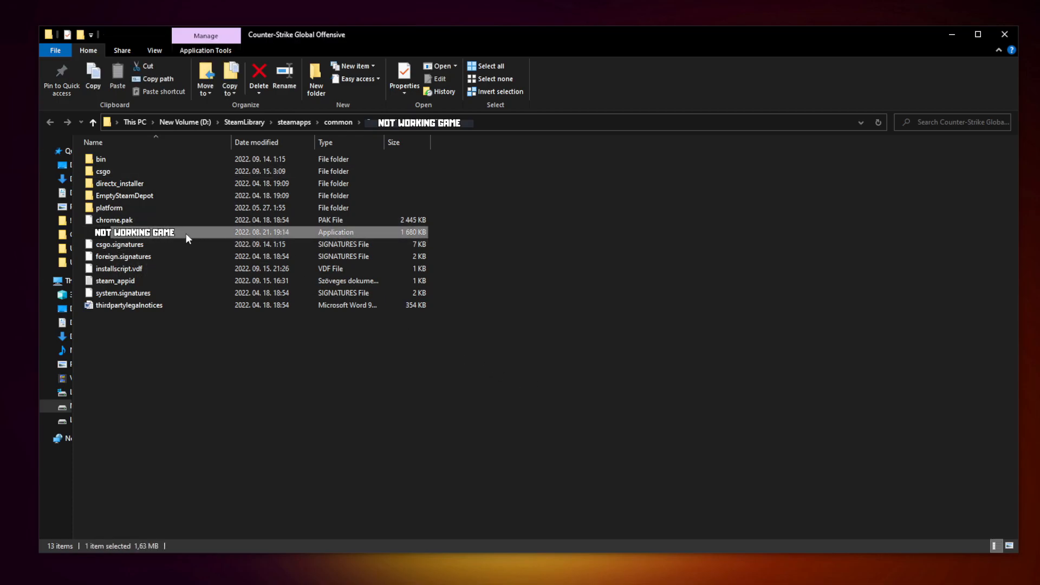
{"action": "right_click", "coordinate": [133, 232]}
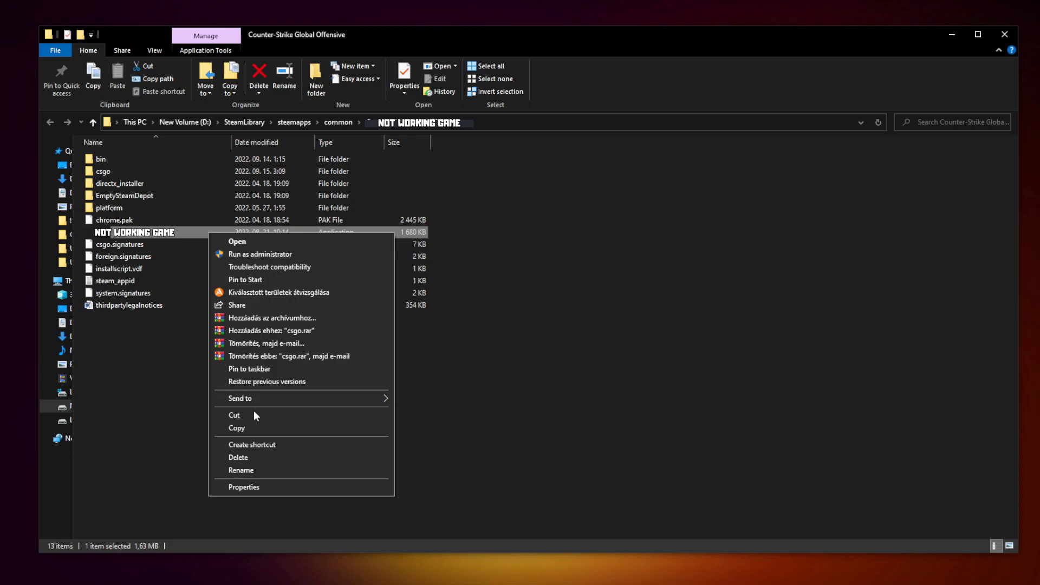
{"action": "mouse_move", "coordinate": [300, 488]}
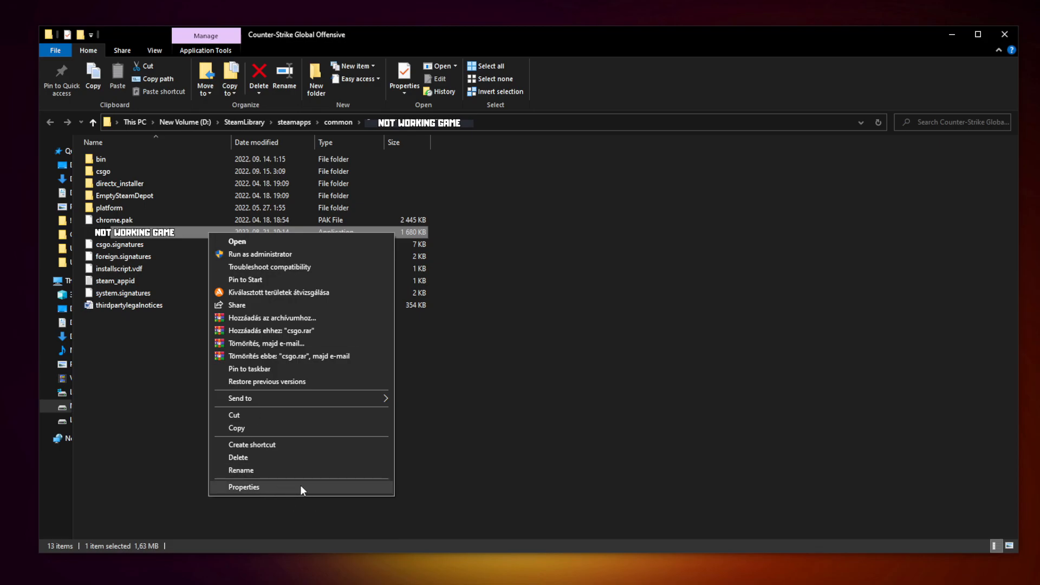
{"action": "left_click", "coordinate": [244, 486]}
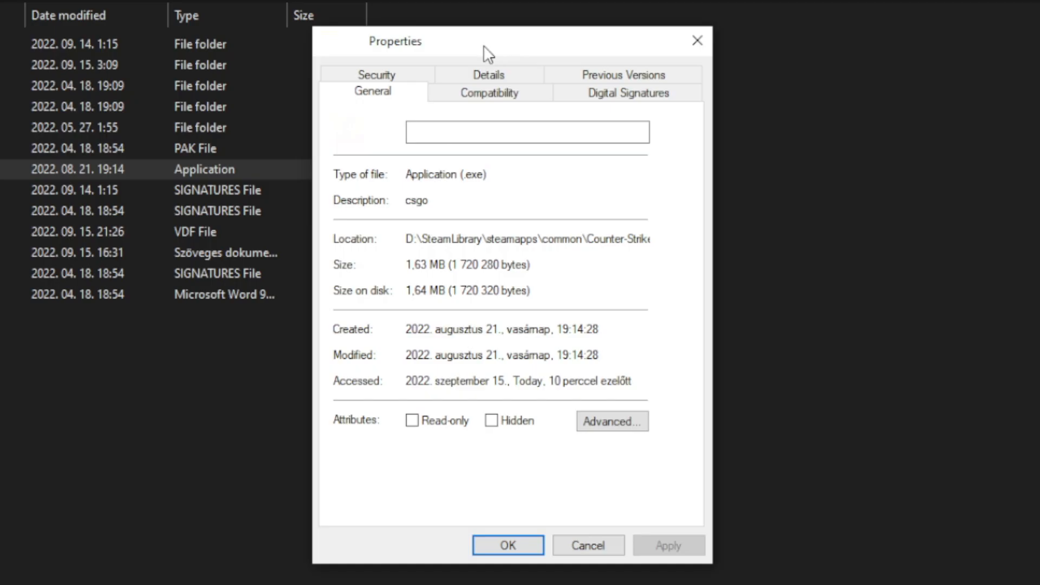
{"action": "left_click", "coordinate": [489, 92]}
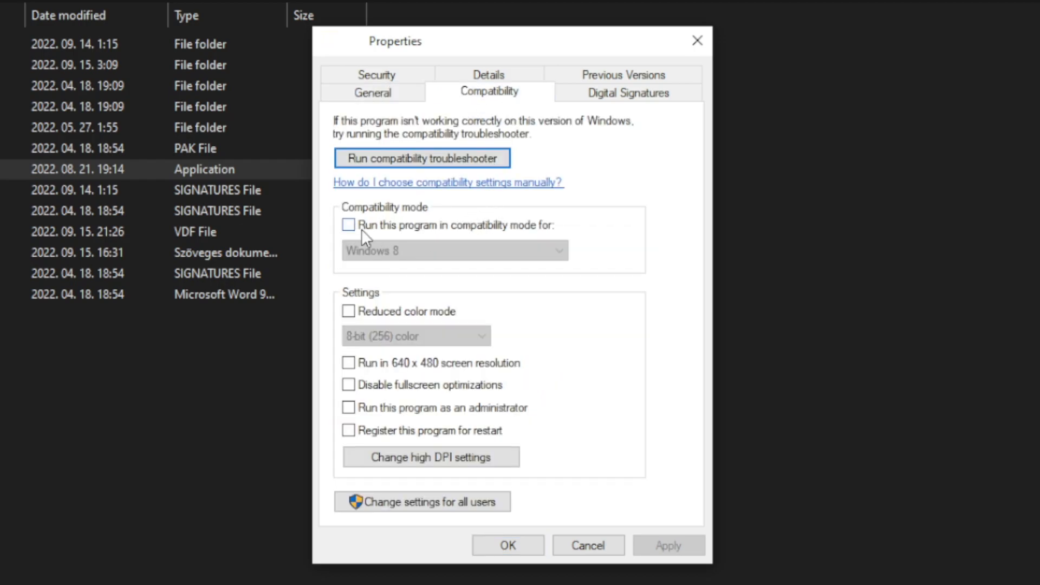
Enable Windows 8 compatibility mode, disable fullscreen optimizations, run as administrator, and apply
{"action": "left_click", "coordinate": [349, 225]}
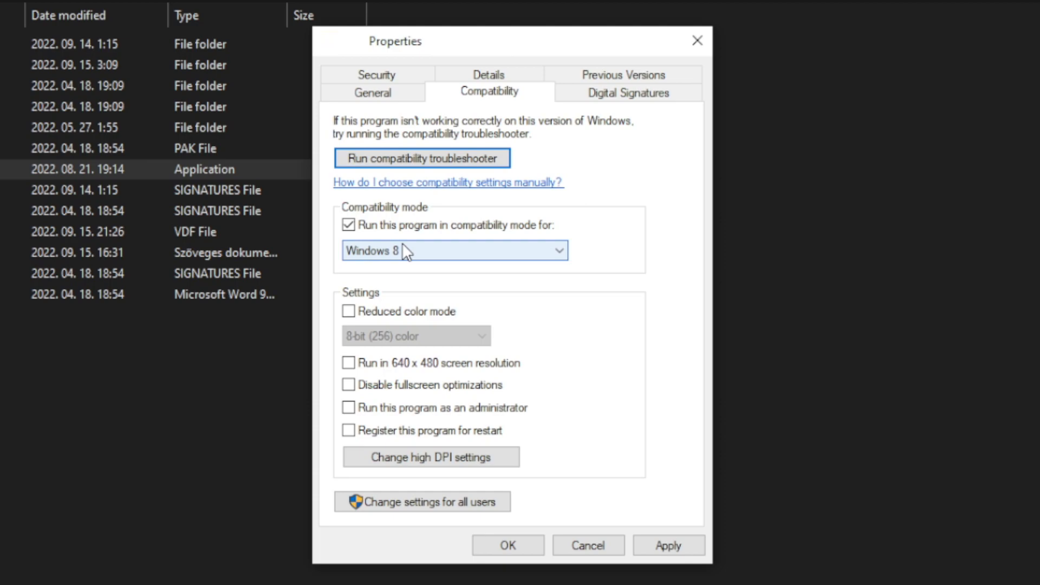
{"action": "left_click", "coordinate": [559, 250]}
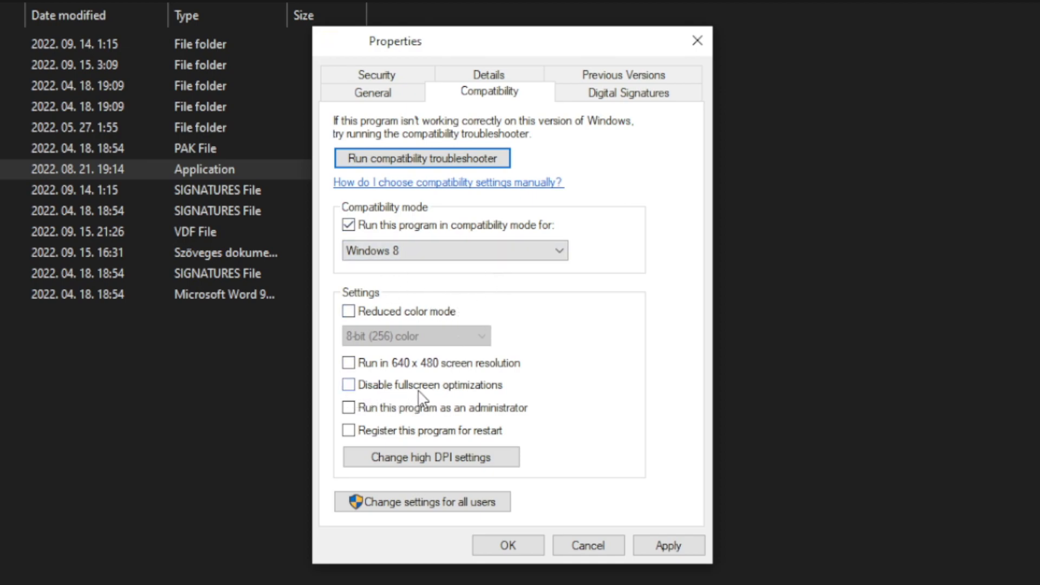
{"action": "left_click", "coordinate": [348, 385]}
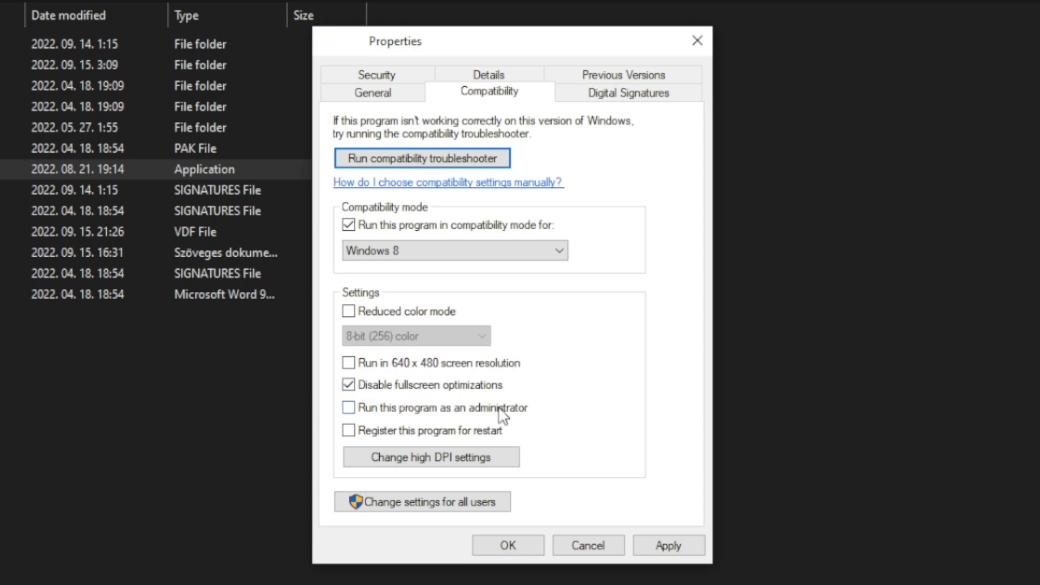
{"action": "left_click", "coordinate": [347, 408]}
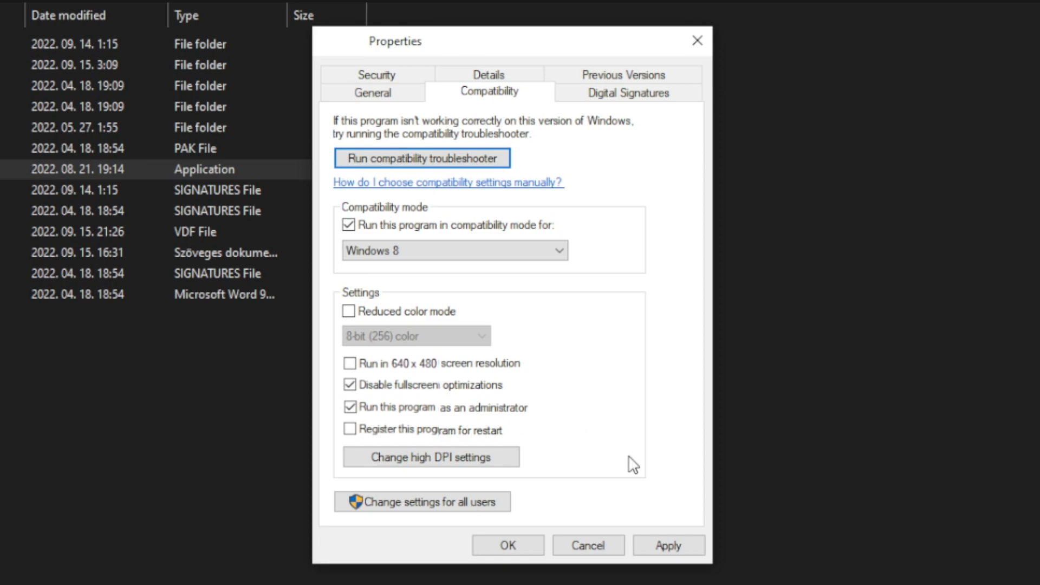
{"action": "left_click", "coordinate": [669, 545]}
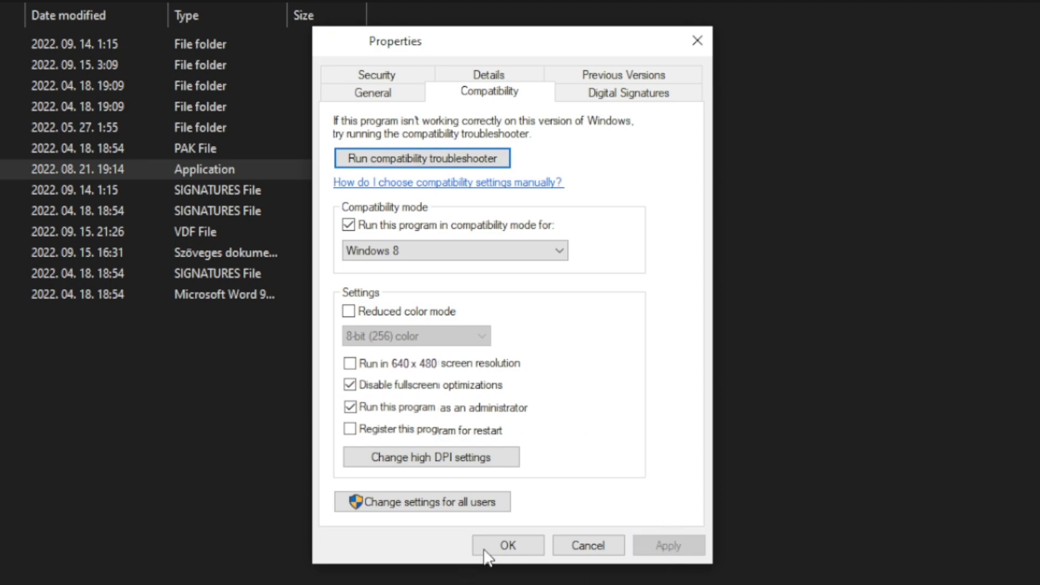
{"action": "left_click", "coordinate": [475, 569]}
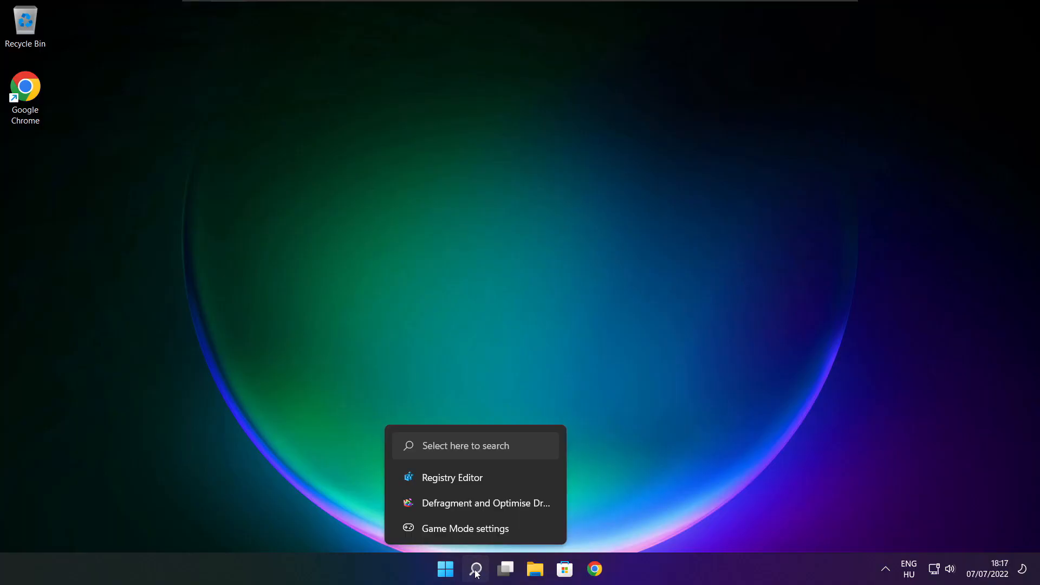
Search 'updates', reach Windows Update and check for new updates
{"action": "left_click", "coordinate": [475, 569]}
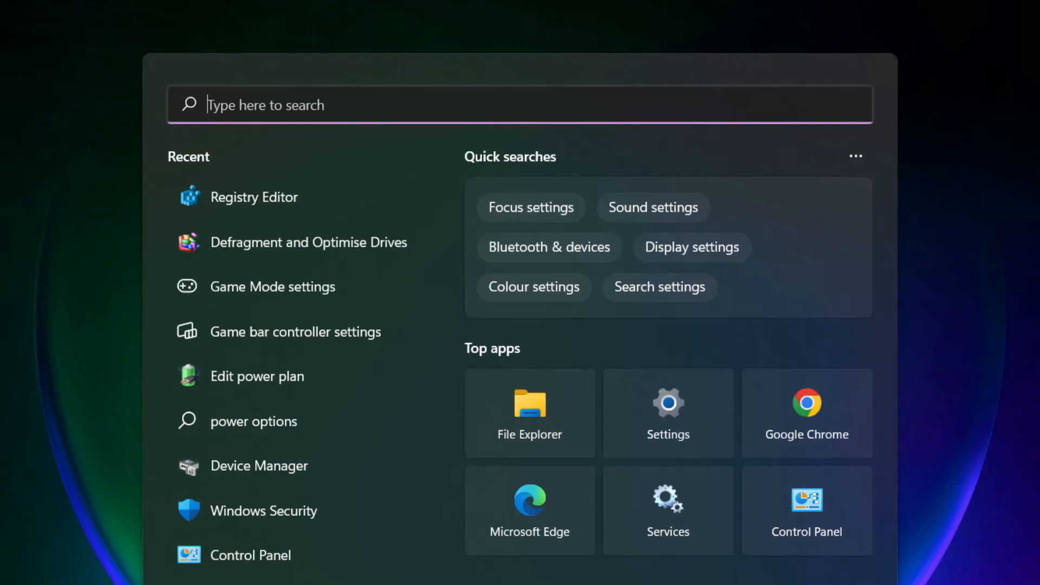
{"action": "type", "text": "updates"}
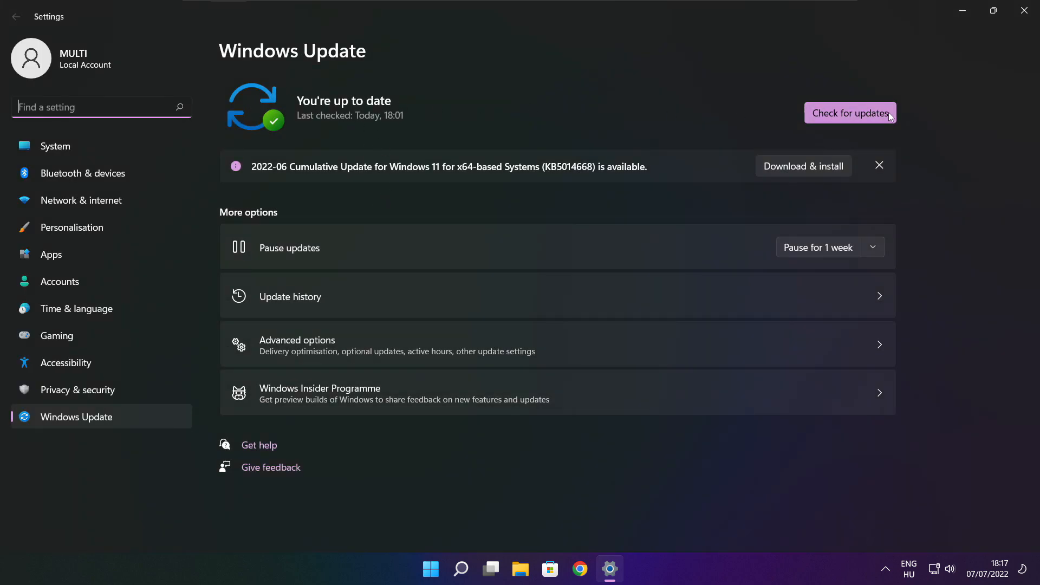
{"action": "left_click", "coordinate": [850, 113]}
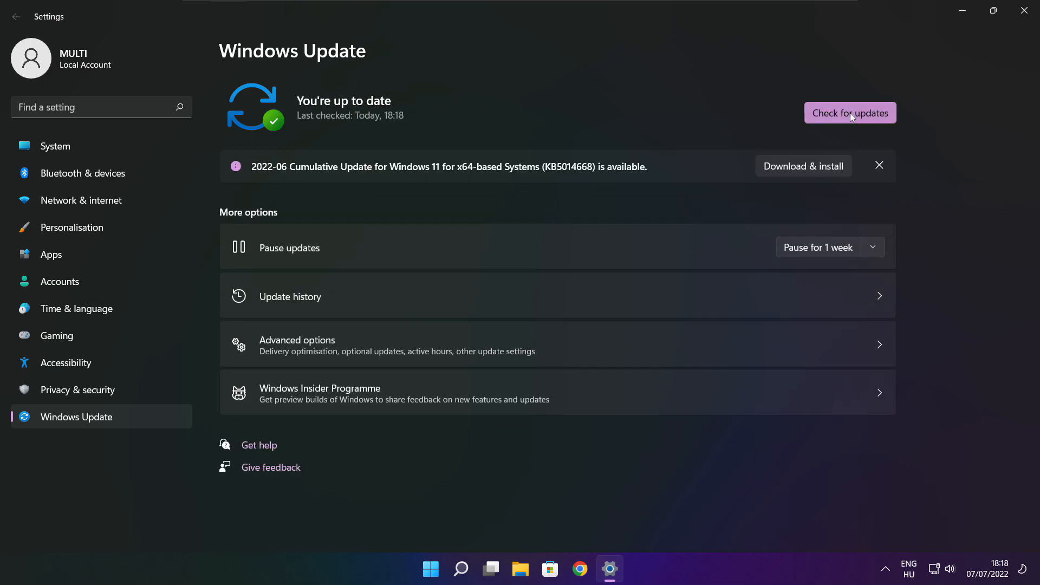
{"action": "mouse_move", "coordinate": [1028, 10]}
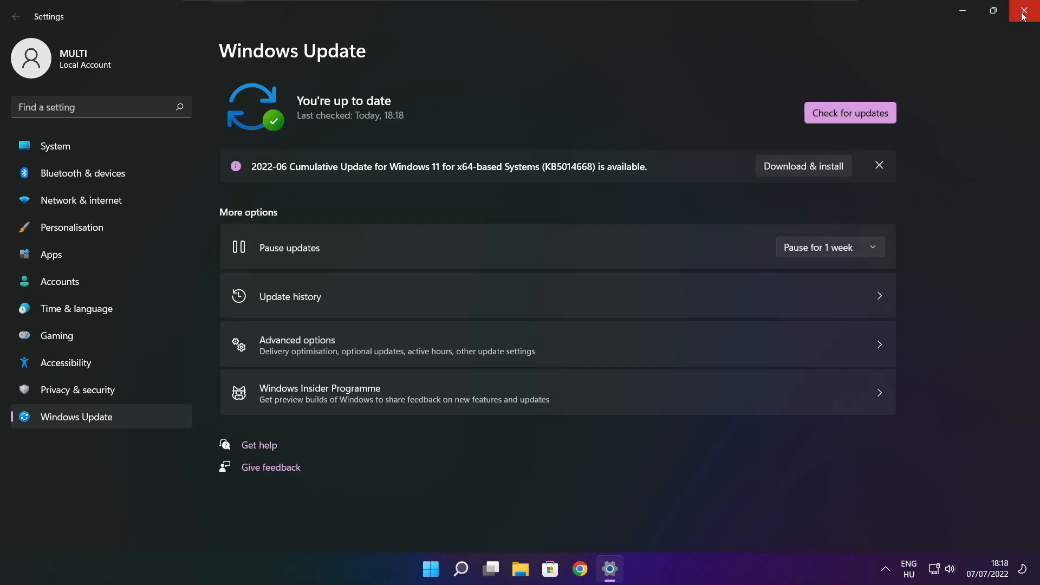
Close Settings, return to Chrome's DirectX page and download dxwebsetup.exe
{"action": "left_click", "coordinate": [1031, 11]}
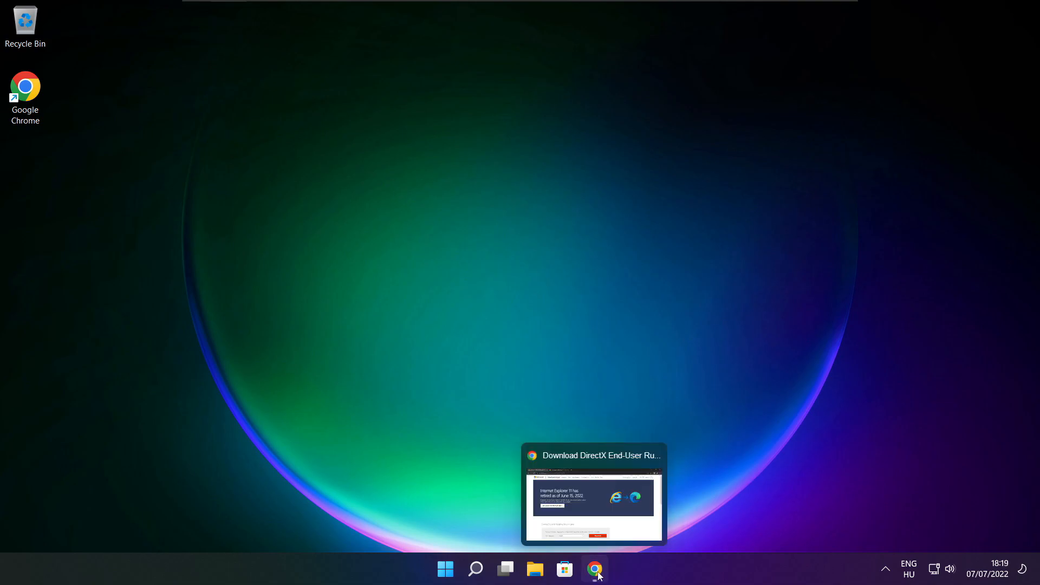
{"action": "left_click", "coordinate": [595, 569]}
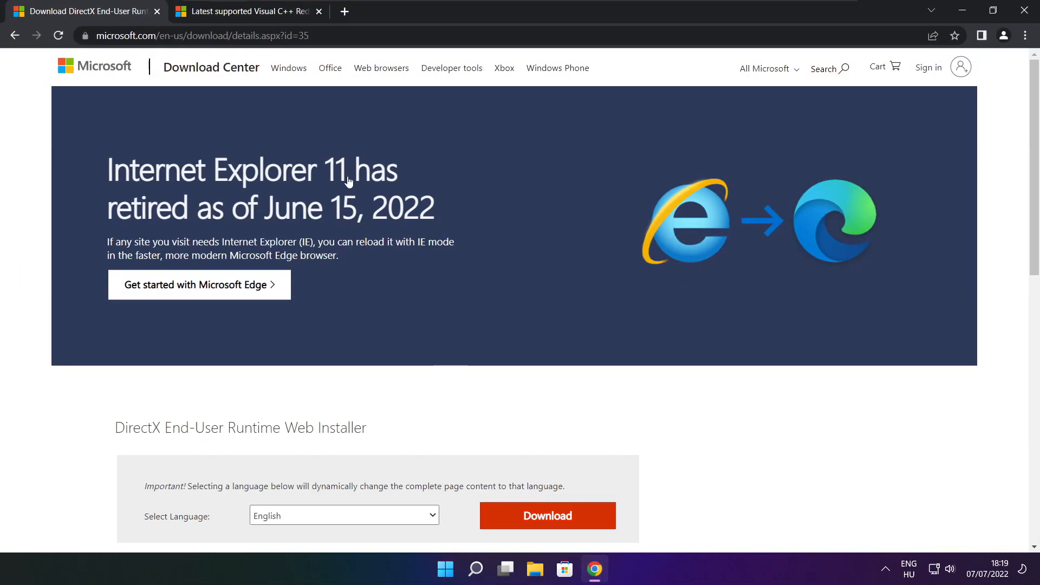
{"action": "left_click", "coordinate": [199, 35]}
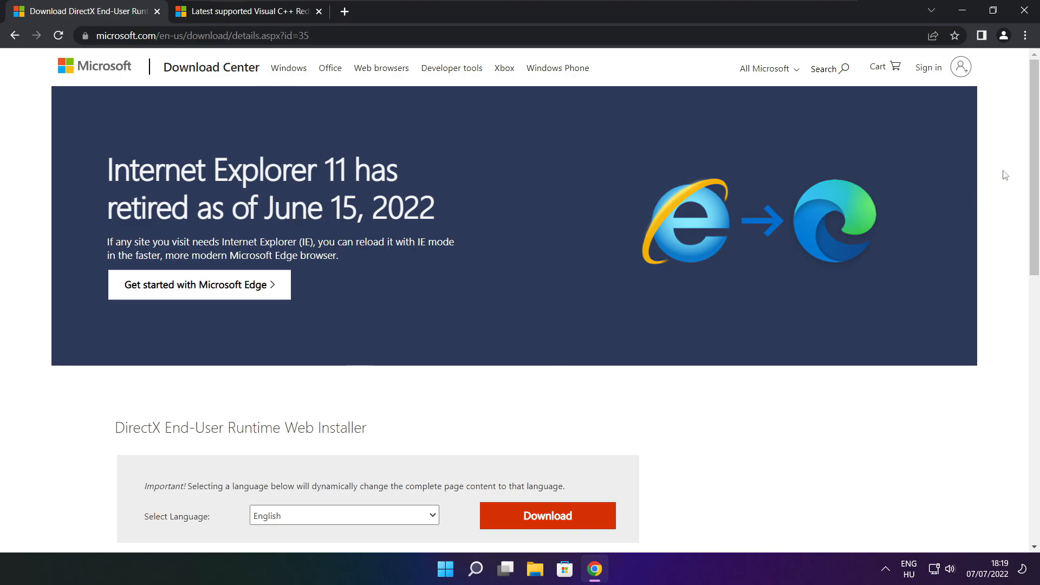
{"action": "scroll", "scroll_direction": "down", "scroll_amount": 3}
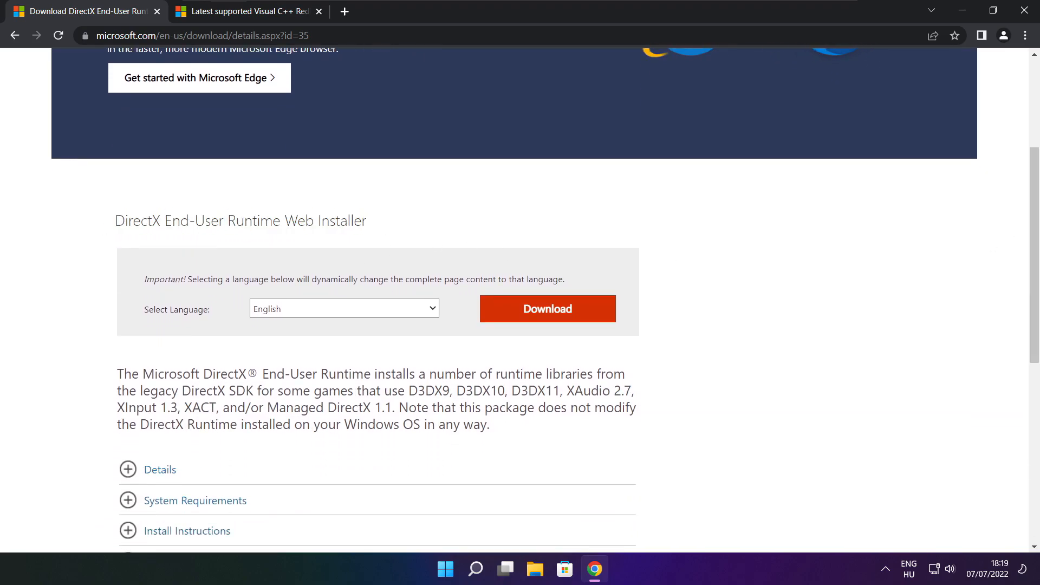
{"action": "left_click", "coordinate": [547, 309]}
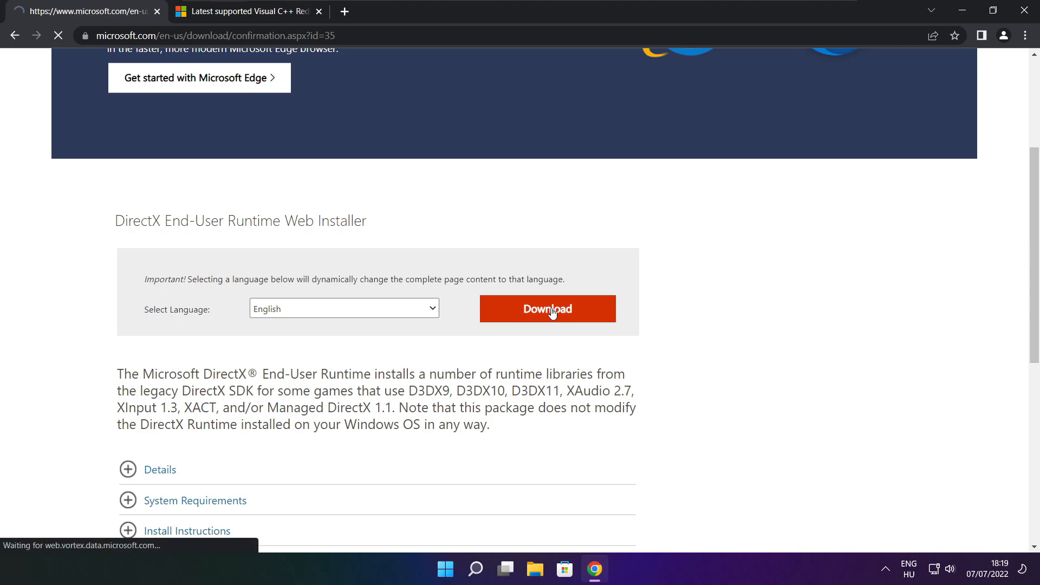
{"action": "left_click", "coordinate": [546, 309]}
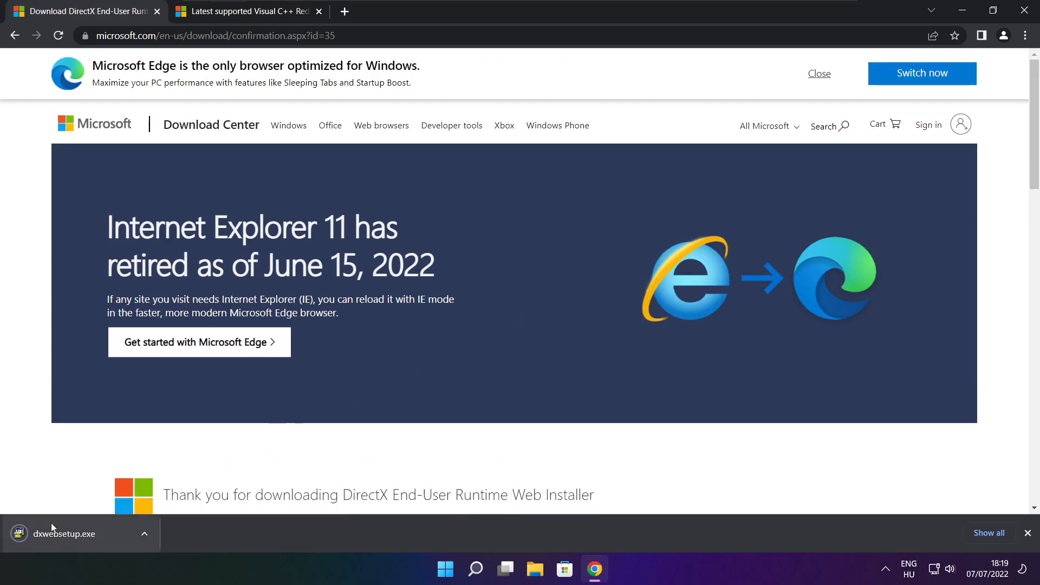
Run dxwebsetup.exe, accept the license, decline the Bing Bar, install the components and finish
{"action": "left_click", "coordinate": [63, 534]}
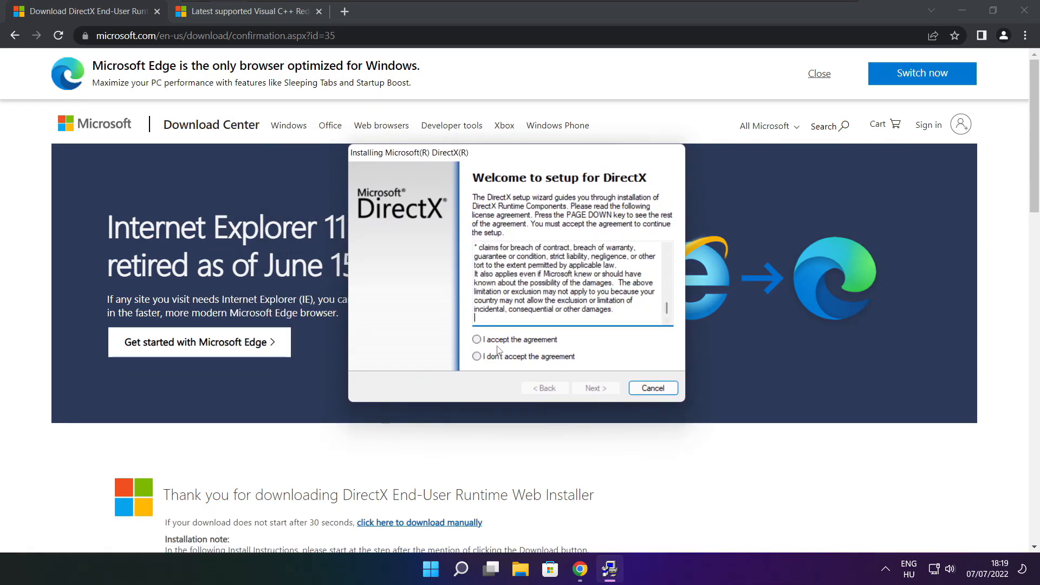
{"action": "left_click", "coordinate": [477, 340]}
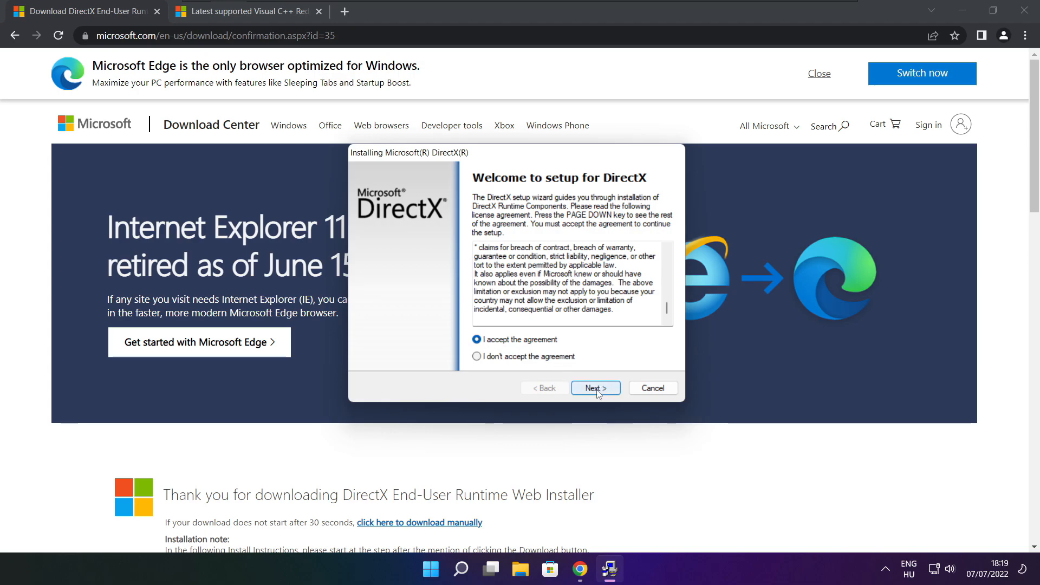
{"action": "left_click", "coordinate": [595, 388]}
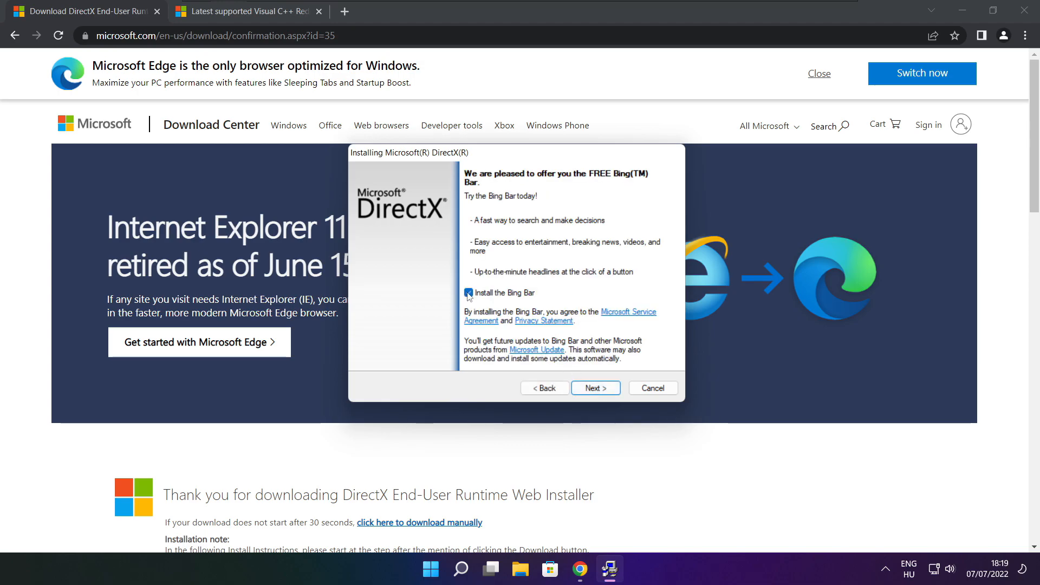
{"action": "left_click", "coordinate": [469, 293]}
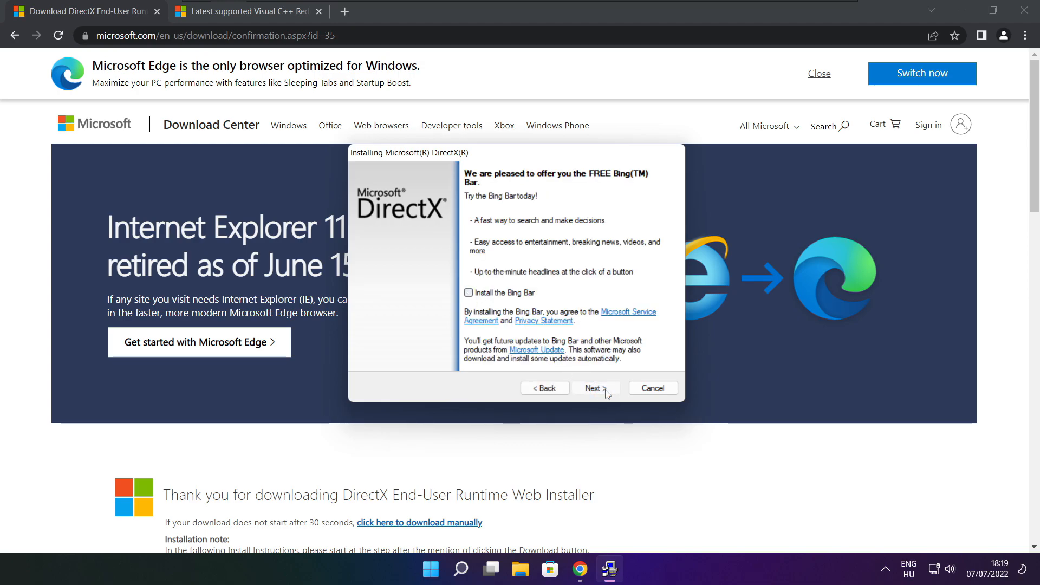
{"action": "left_click", "coordinate": [595, 388]}
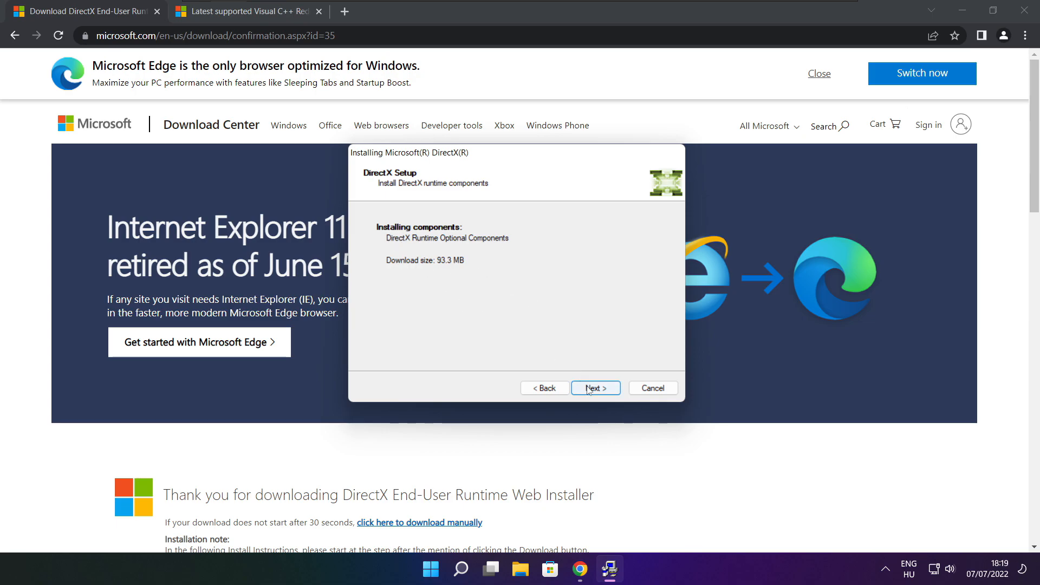
{"action": "left_click", "coordinate": [595, 388]}
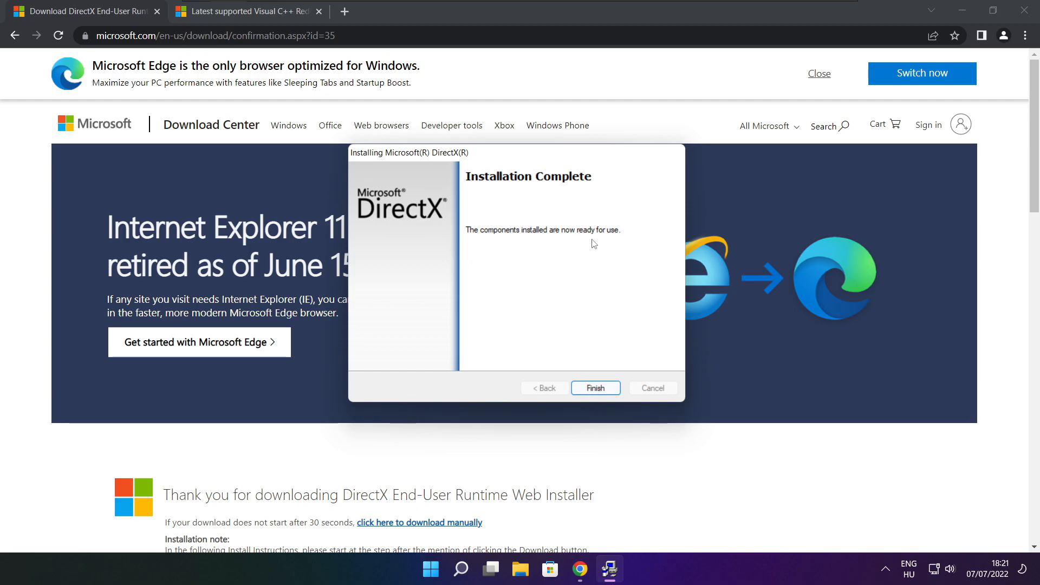
{"action": "left_click", "coordinate": [595, 388]}
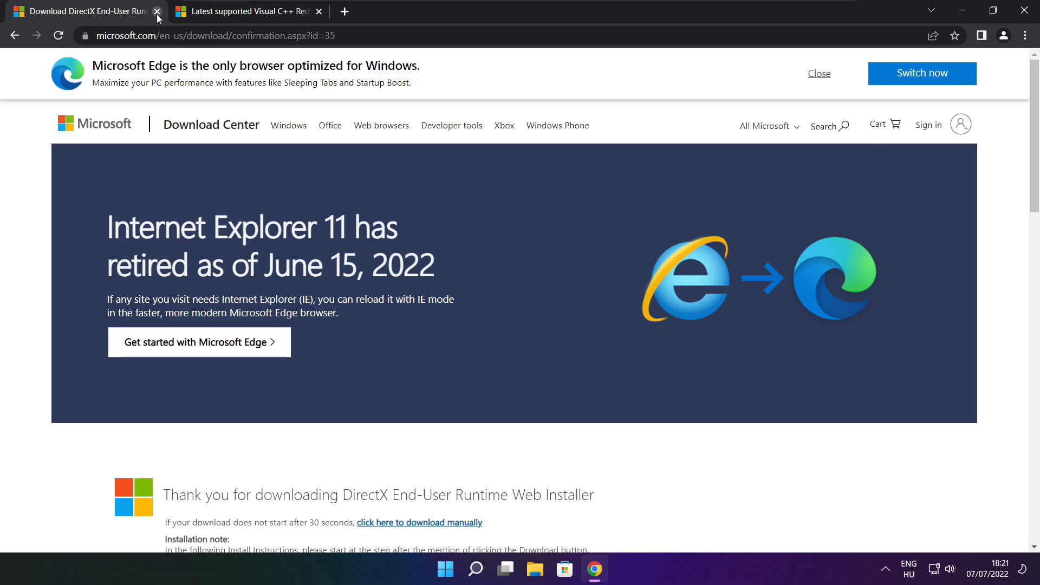
Close the DirectX tab and download the x64, x86 and ARM64 vc_redist installers
{"action": "left_click", "coordinate": [158, 11]}
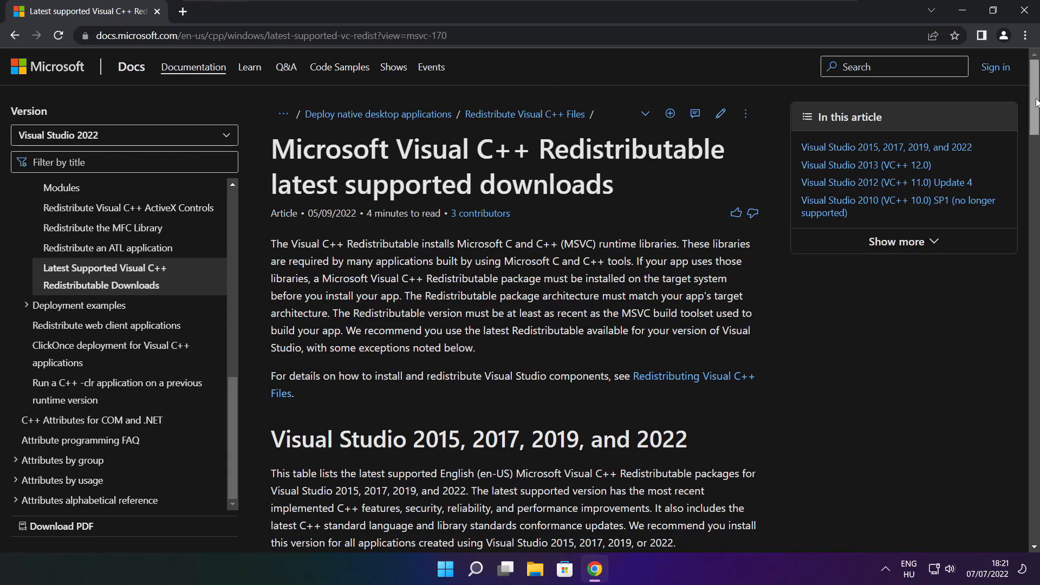
{"action": "scroll", "scroll_direction": "down", "scroll_amount": 3}
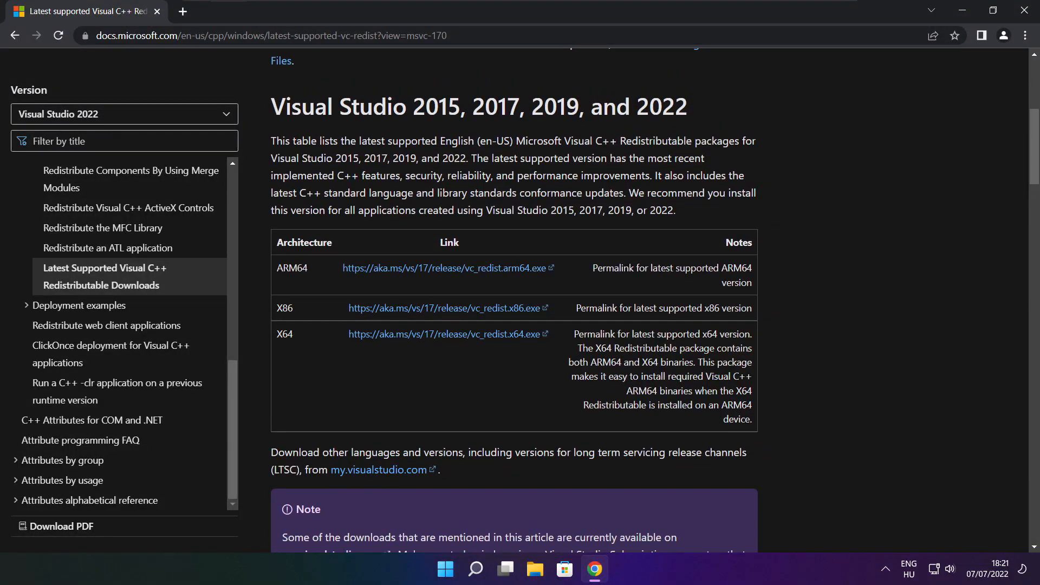
{"action": "left_click_drag", "start_coordinate": [293, 267], "coordinate": [521, 335]}
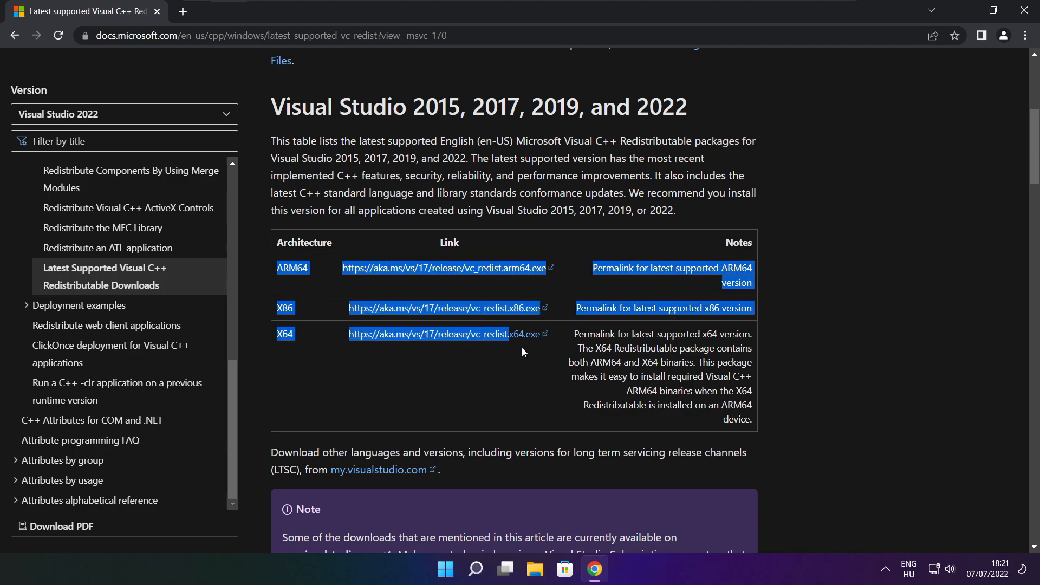
{"action": "left_click", "coordinate": [440, 316]}
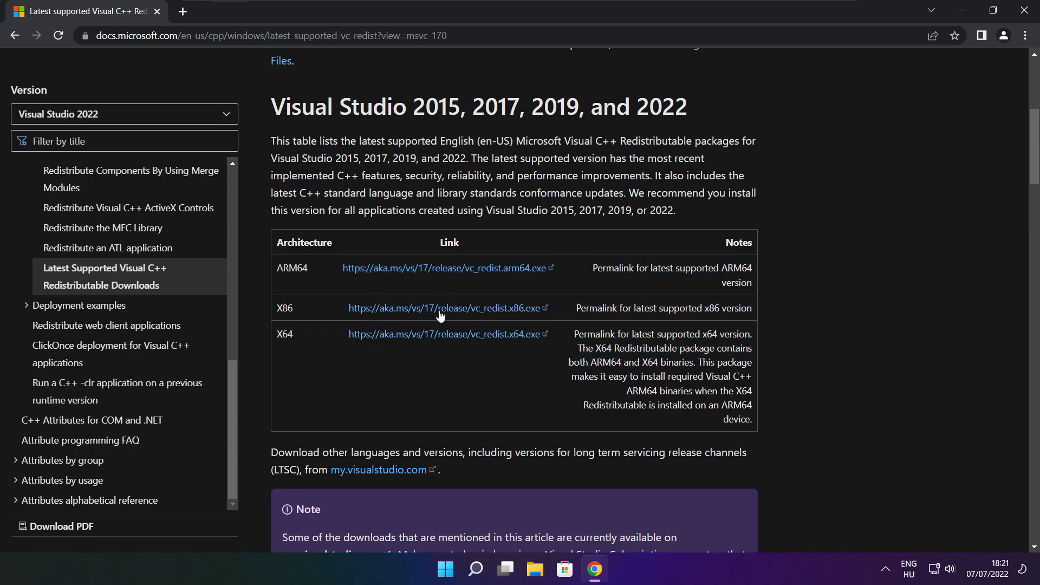
{"action": "left_click", "coordinate": [443, 268]}
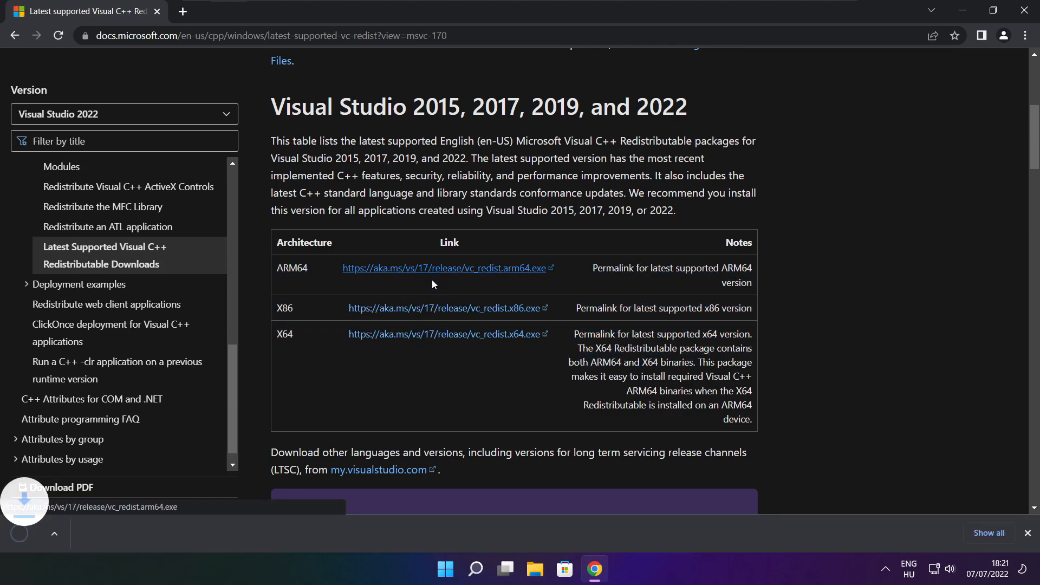
{"action": "left_click", "coordinate": [444, 334]}
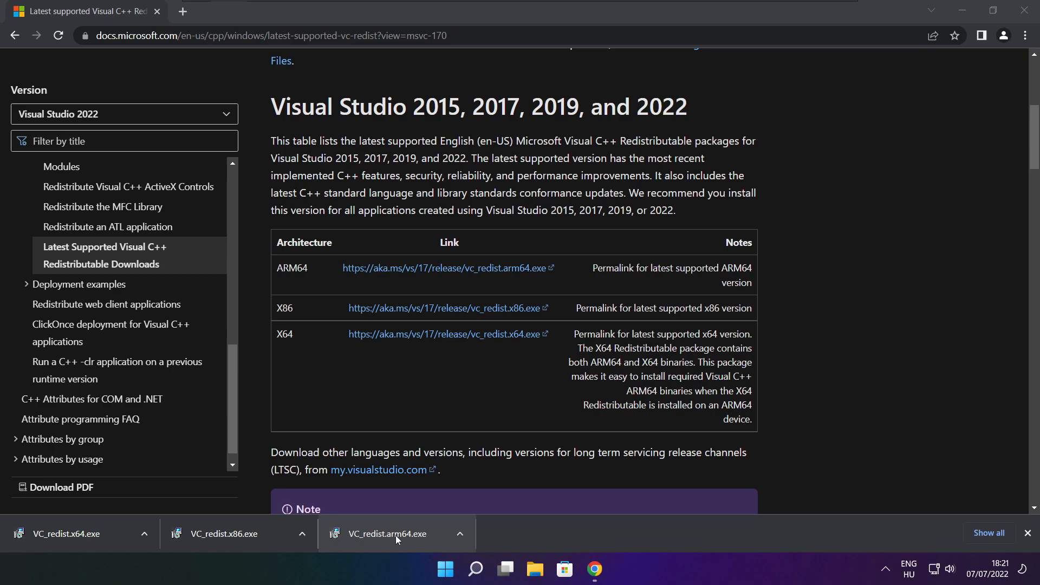
{"action": "left_click", "coordinate": [385, 533]}
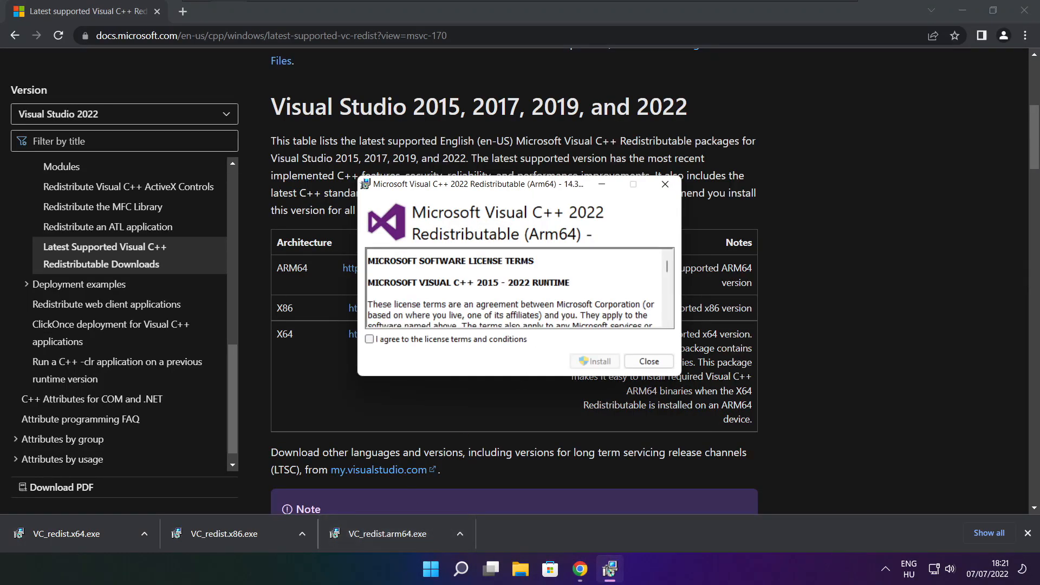
{"action": "scroll", "scroll_direction": "down", "scroll_amount": 3}
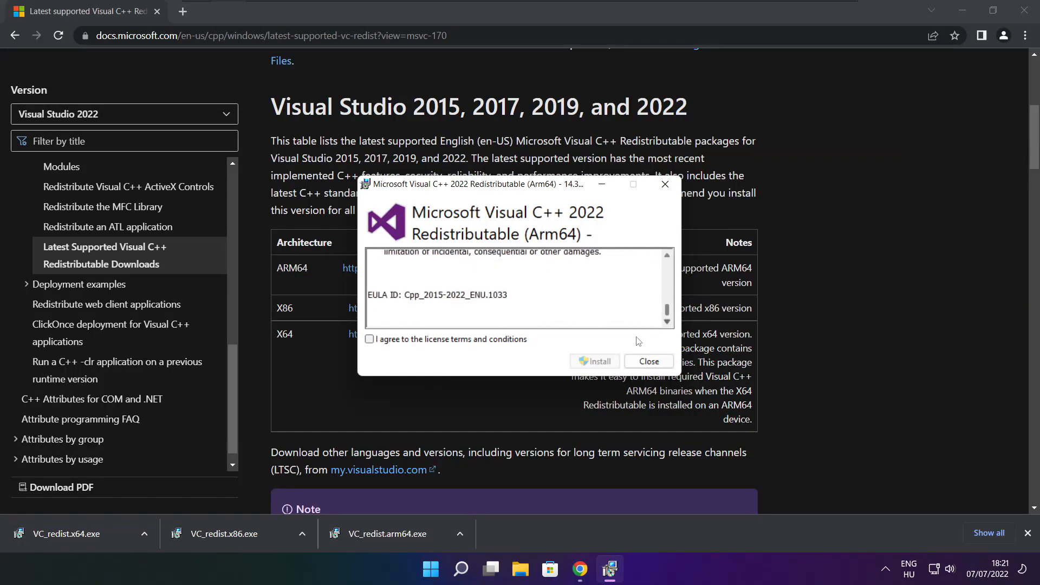
{"action": "left_click", "coordinate": [370, 340]}
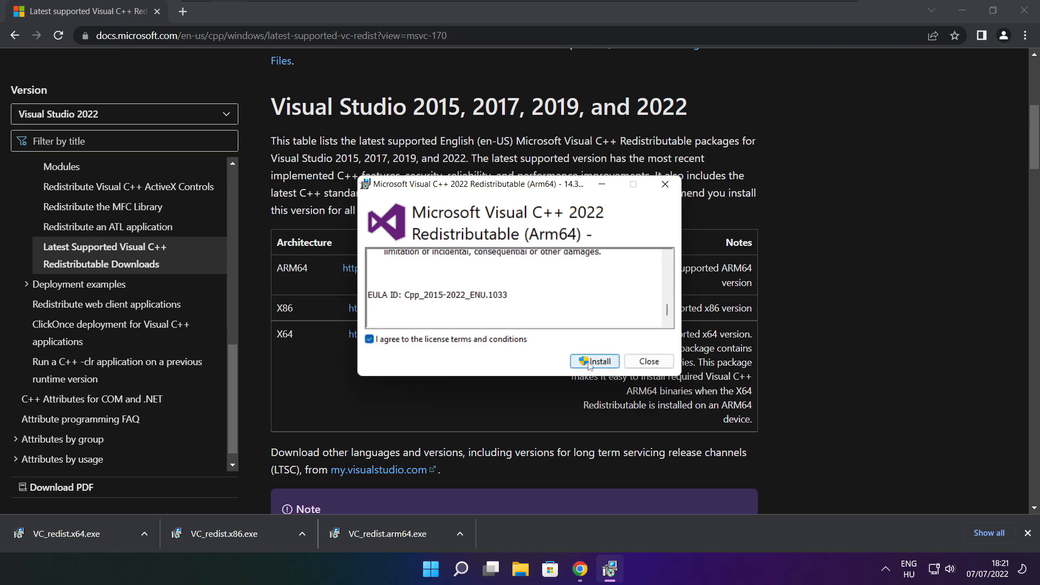
{"action": "left_click", "coordinate": [594, 362]}
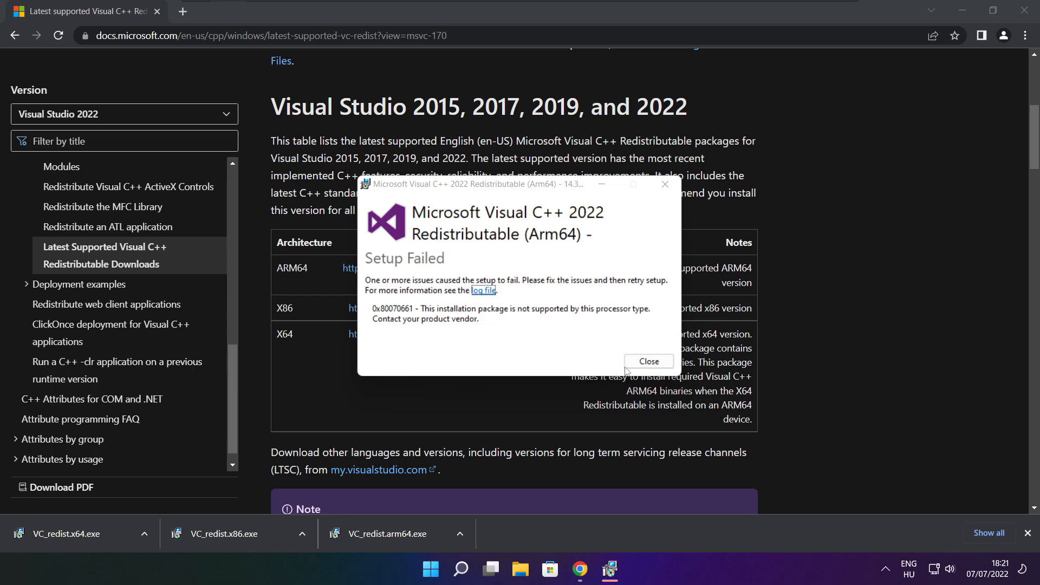
{"action": "left_click", "coordinate": [648, 361]}
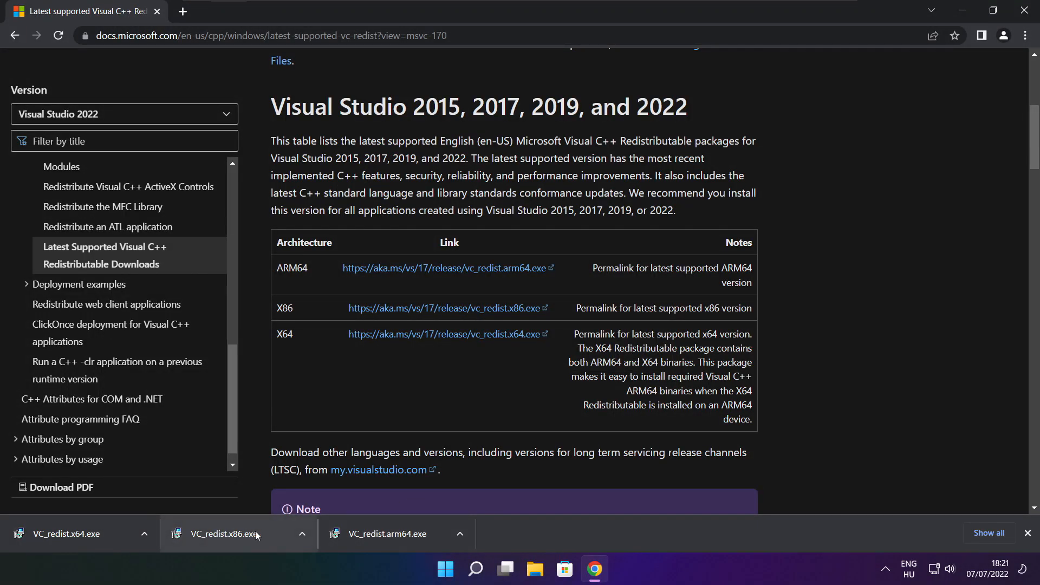
{"action": "left_click", "coordinate": [232, 534]}
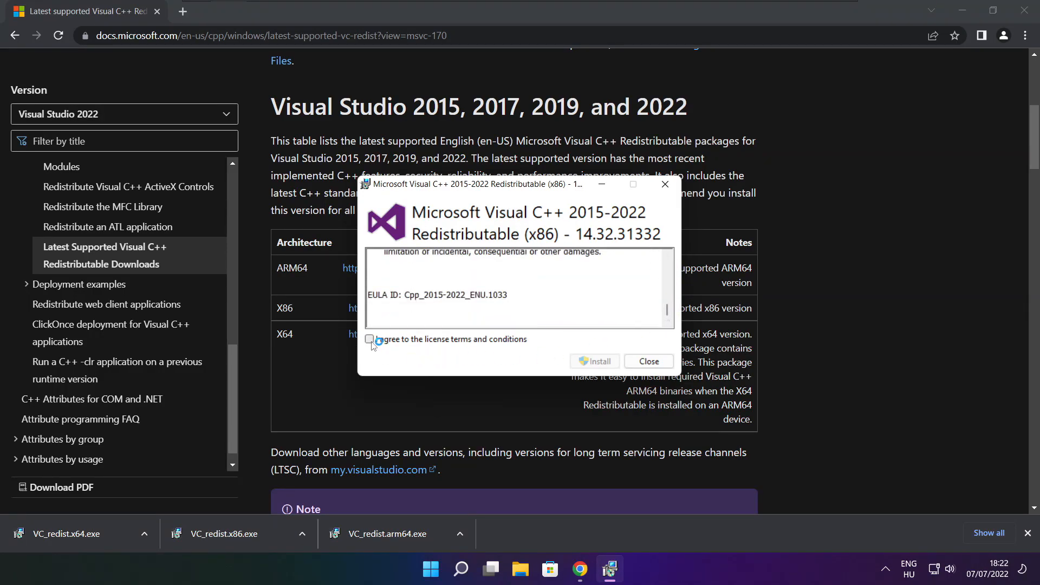
{"action": "left_click", "coordinate": [594, 362]}
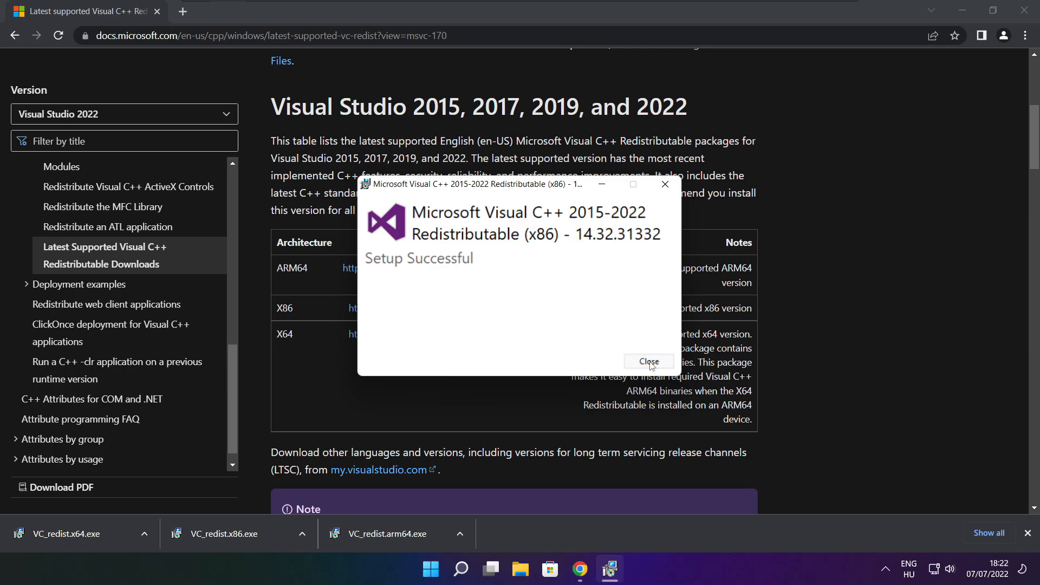
{"action": "left_click", "coordinate": [648, 362]}
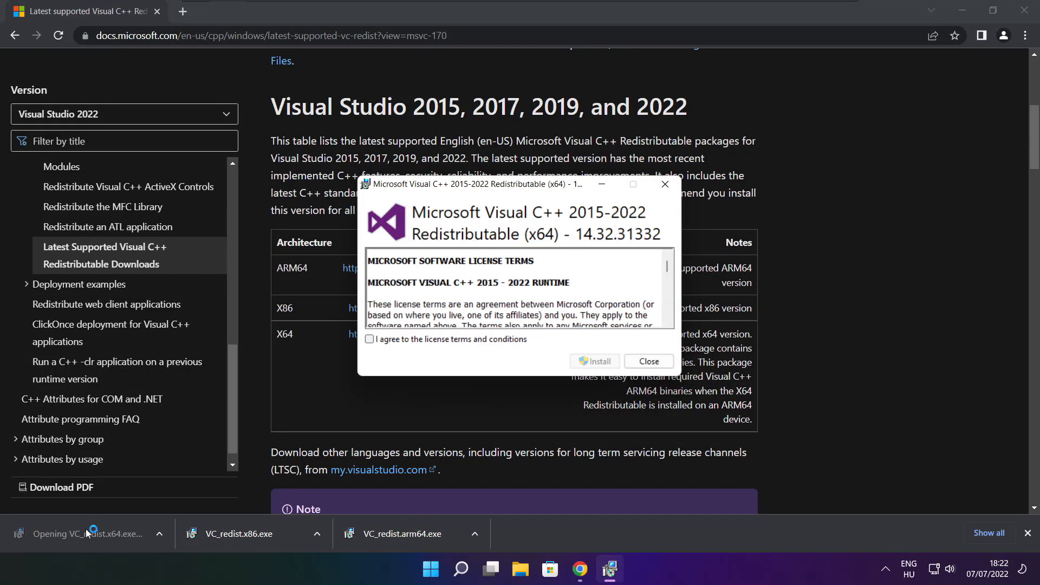
{"action": "scroll", "scroll_direction": "down", "scroll_amount": 3}
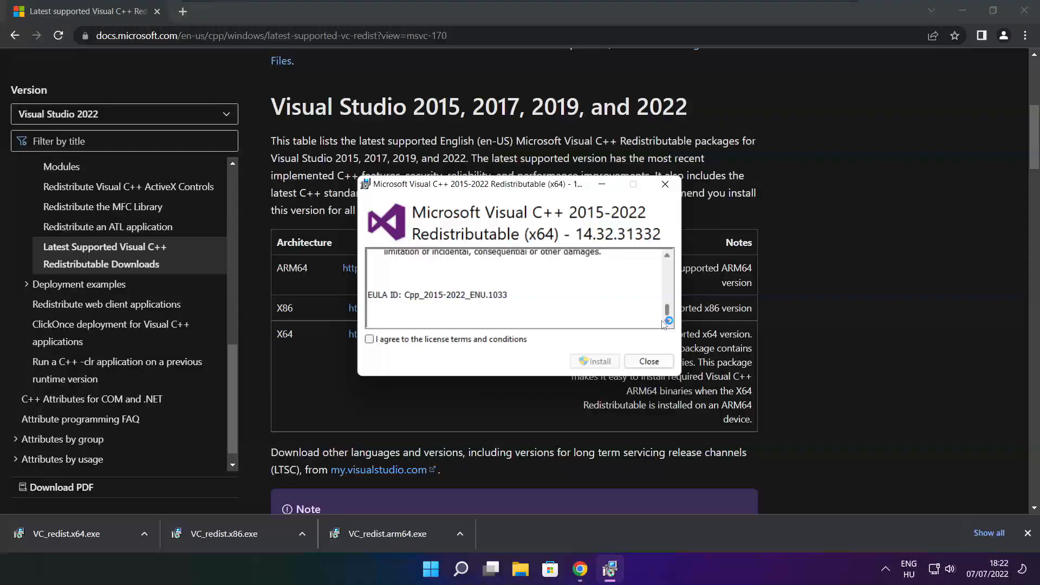
{"action": "left_click", "coordinate": [370, 339]}
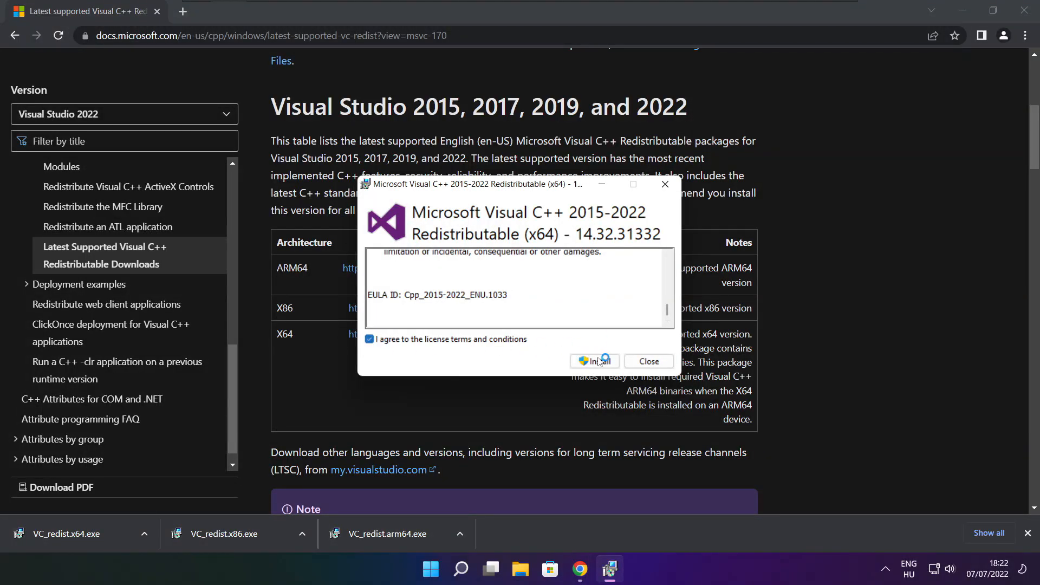
{"action": "left_click", "coordinate": [594, 361]}
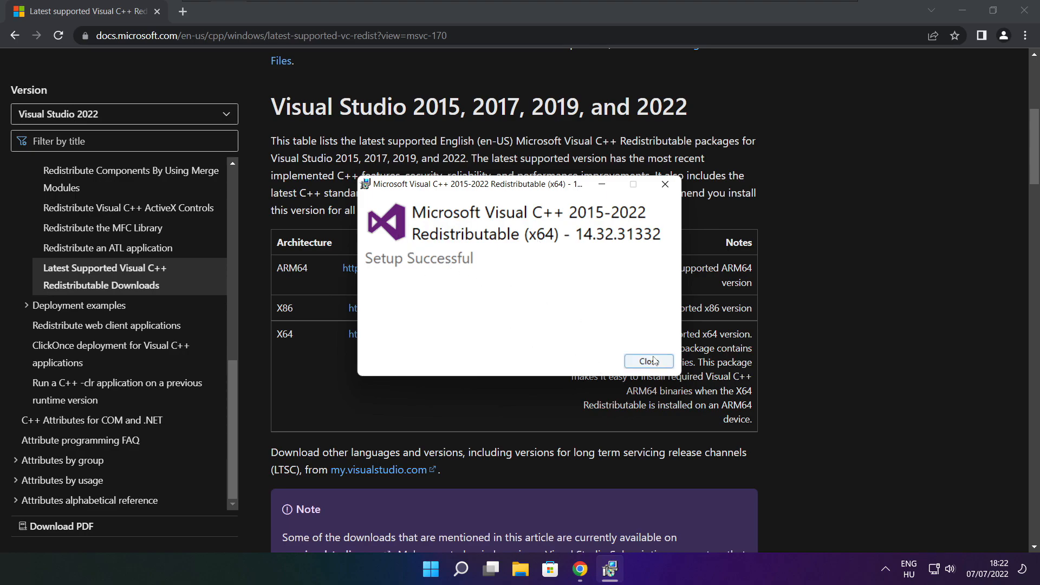
{"action": "left_click", "coordinate": [648, 361]}
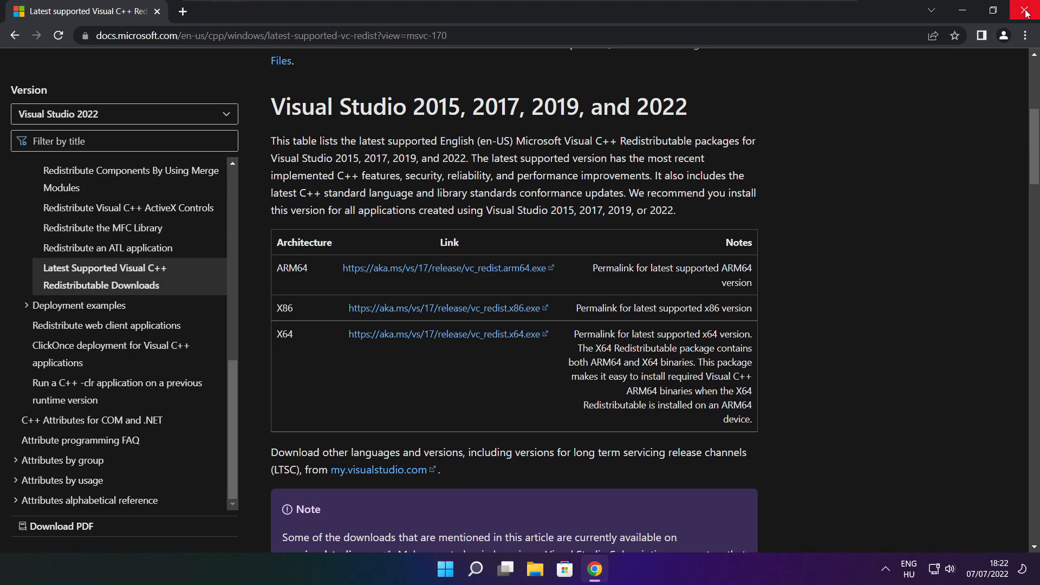
Close the browser and reach Task Manager's Startup apps list from the Start menu
{"action": "left_click", "coordinate": [1025, 12]}
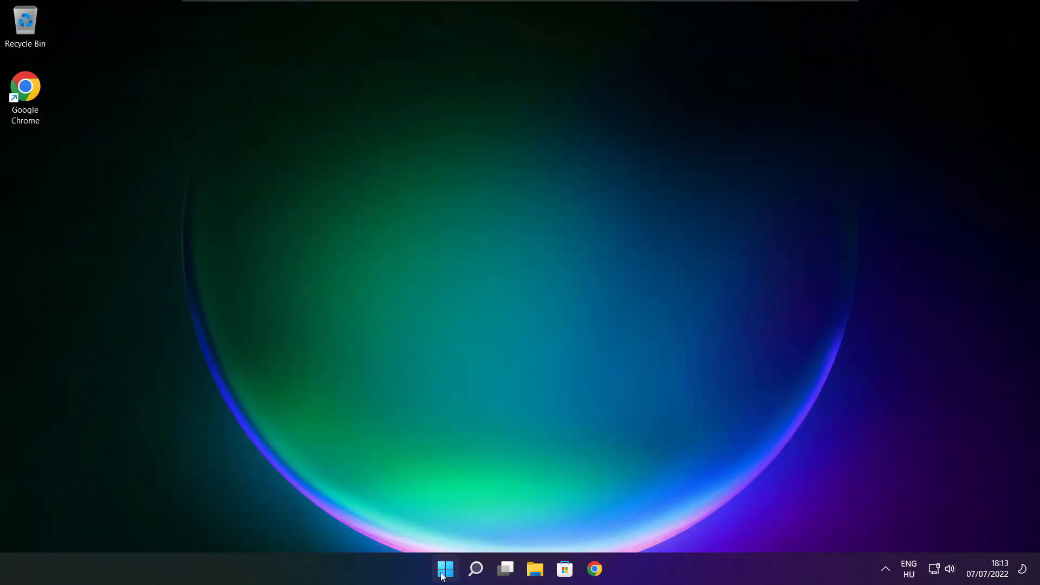
{"action": "right_click", "coordinate": [445, 569]}
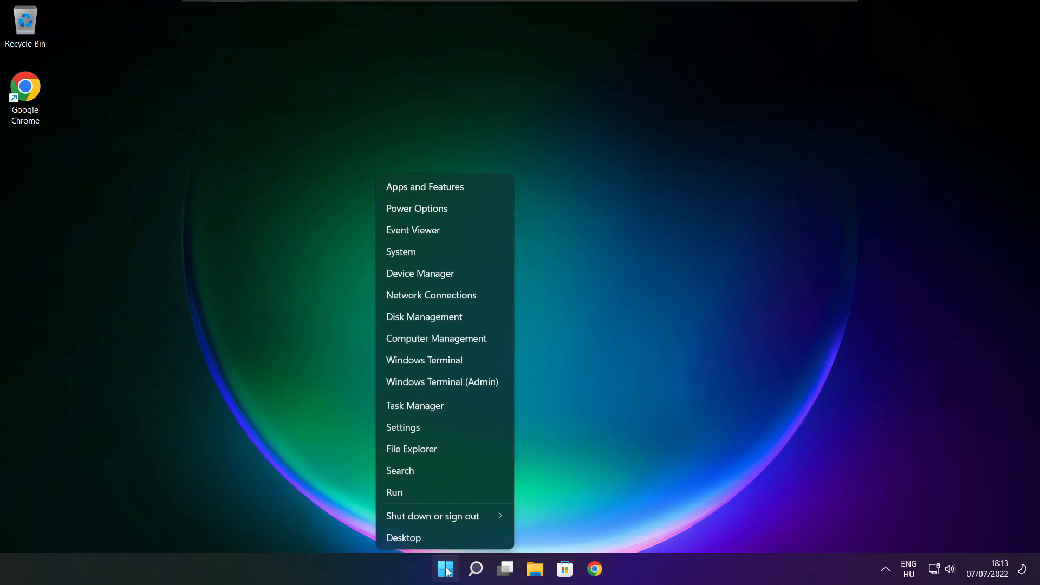
{"action": "mouse_move", "coordinate": [463, 411]}
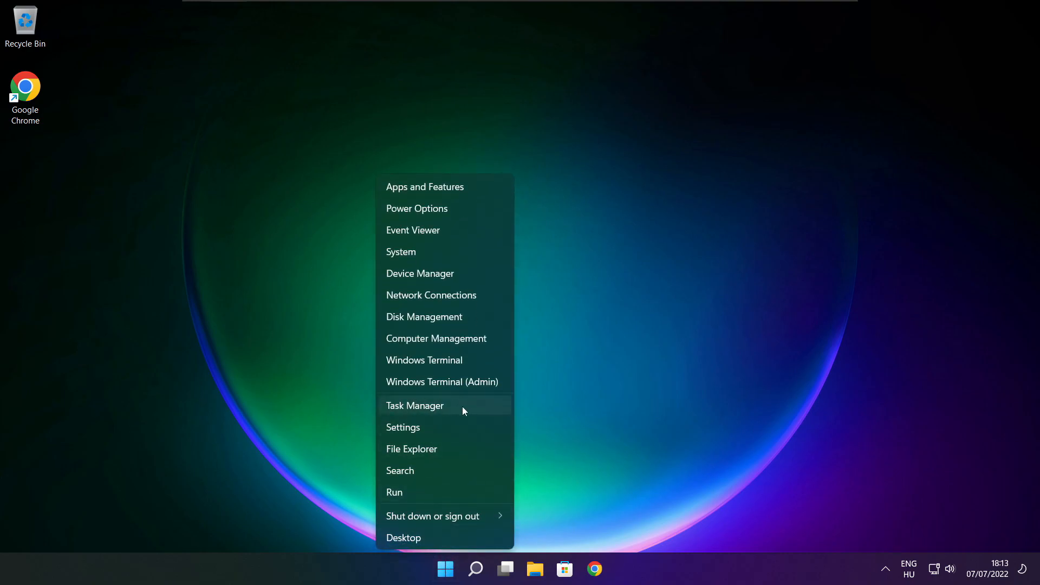
{"action": "mouse_move", "coordinate": [448, 406]}
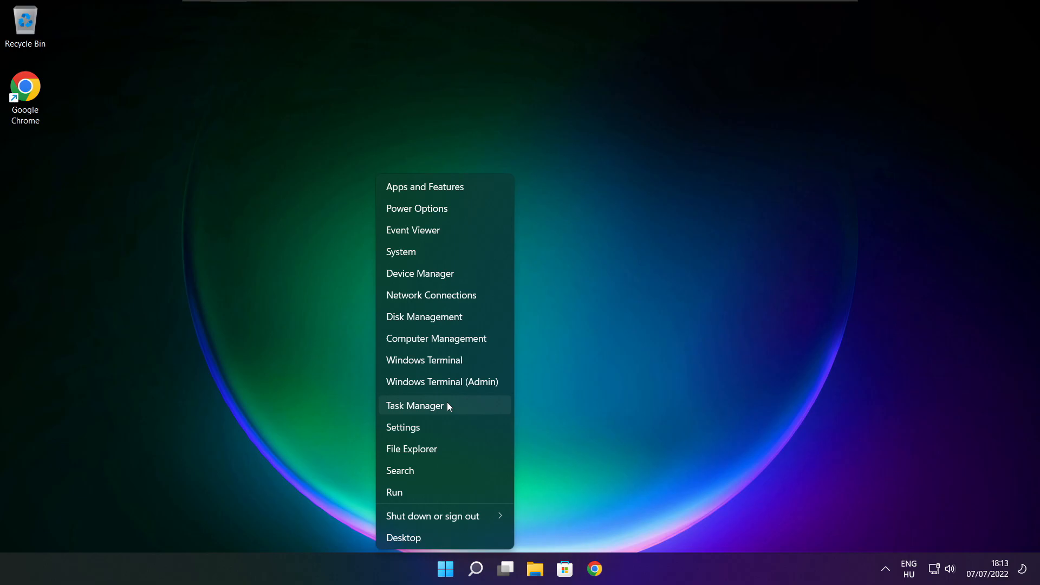
{"action": "left_click", "coordinate": [415, 405]}
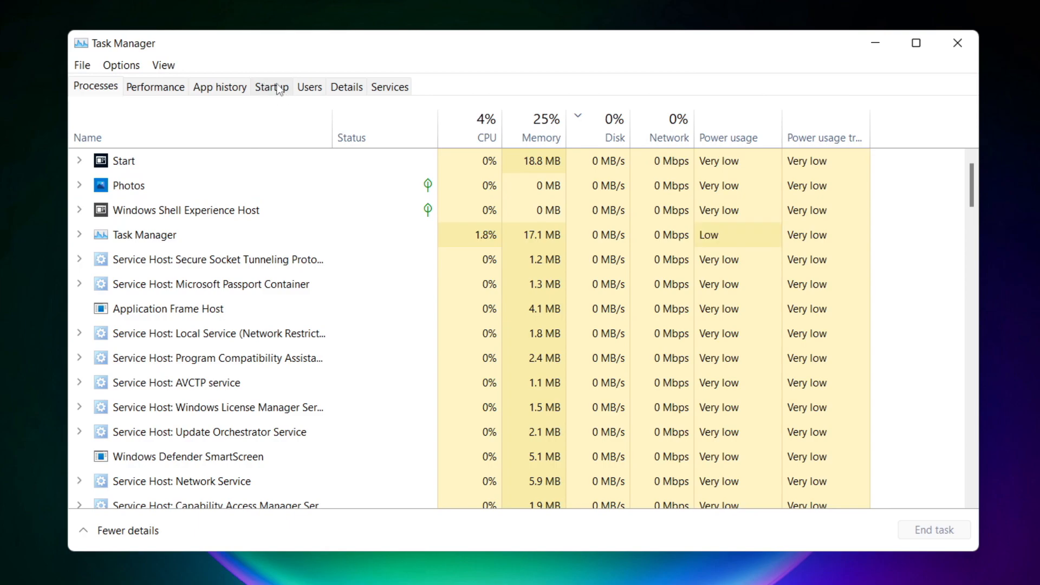
{"action": "left_click", "coordinate": [271, 86]}
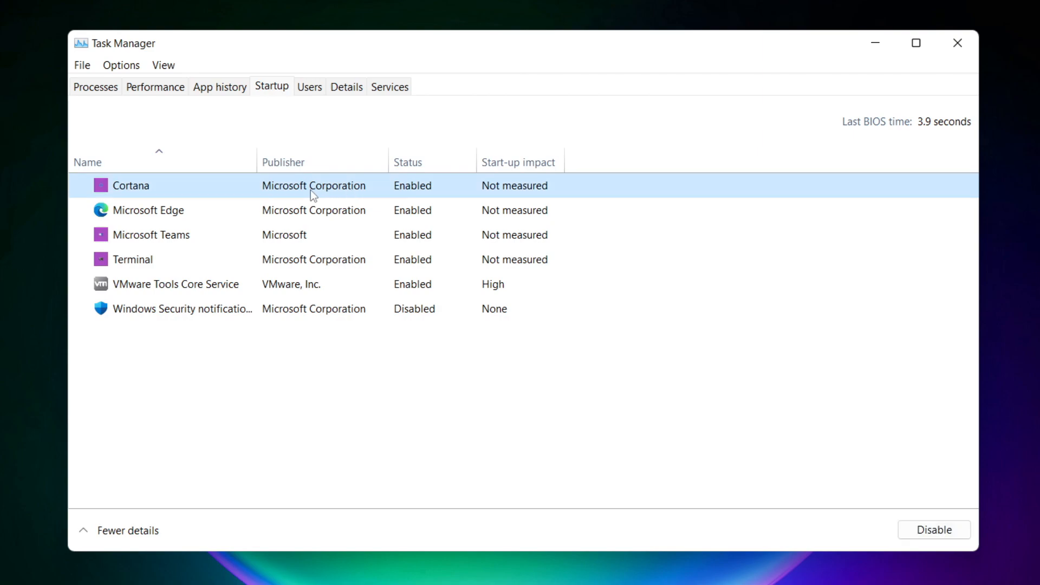
{"action": "mouse_move", "coordinate": [826, 478]}
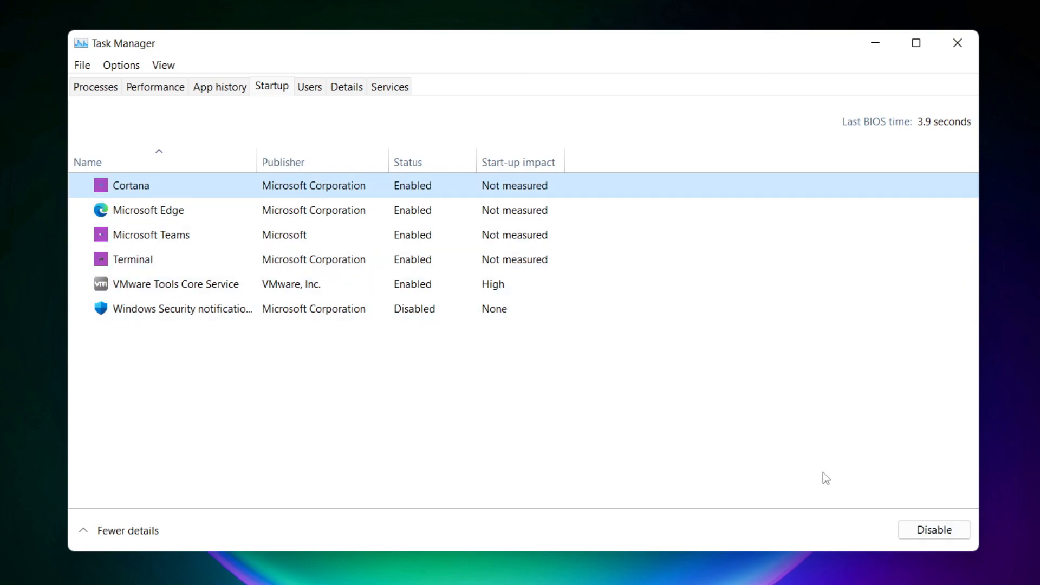
Disable Cortana, Microsoft Edge, Microsoft Teams and Terminal at startup
{"action": "left_click", "coordinate": [933, 530]}
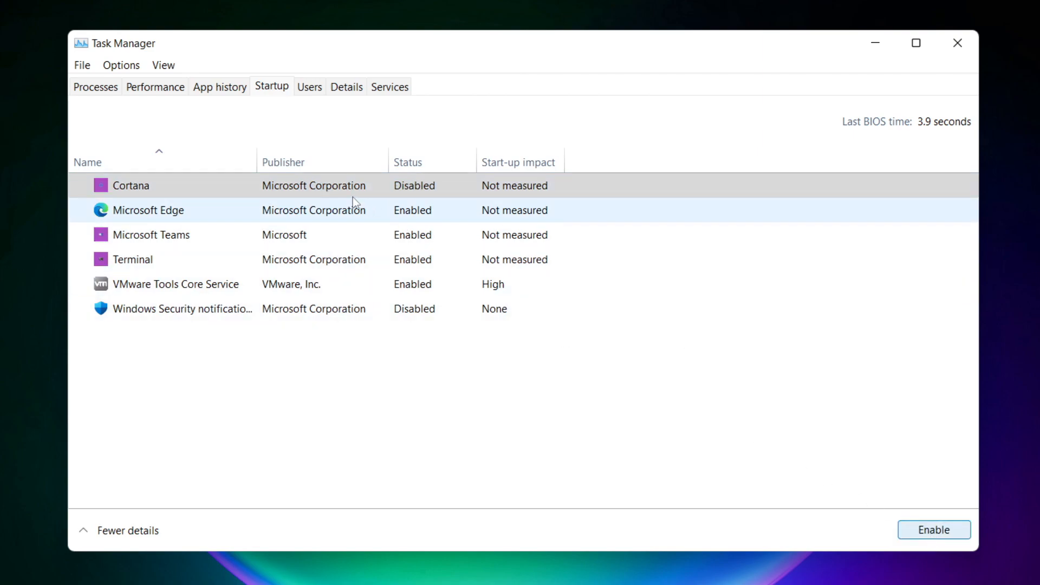
{"action": "left_click", "coordinate": [149, 209]}
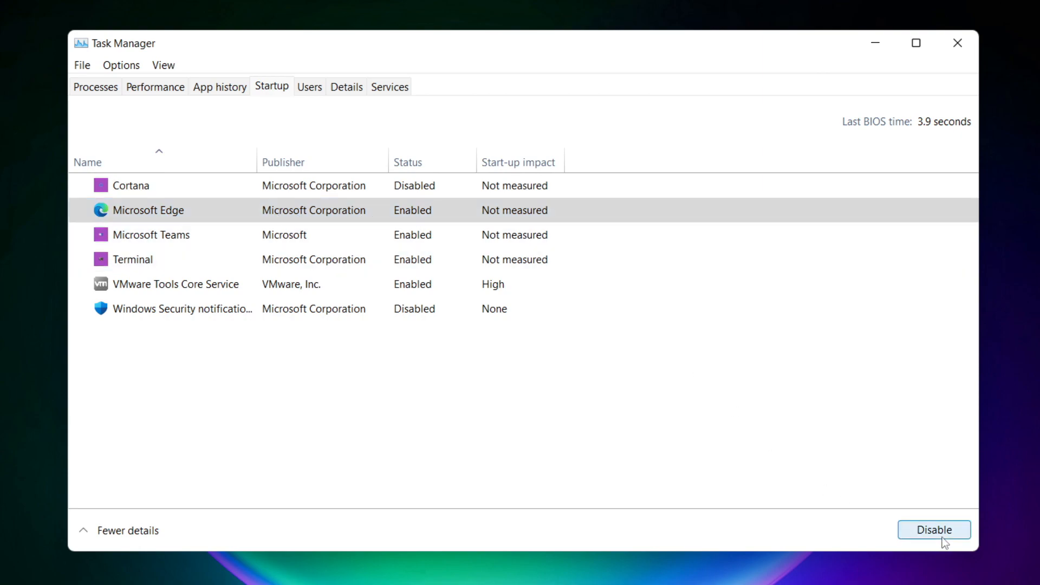
{"action": "left_click", "coordinate": [933, 530]}
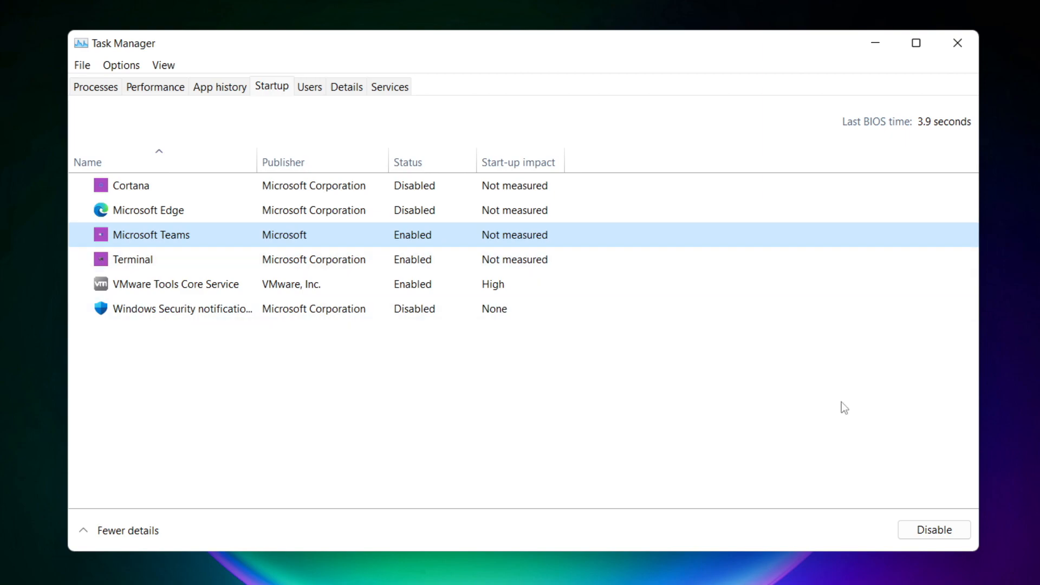
{"action": "left_click", "coordinate": [933, 530]}
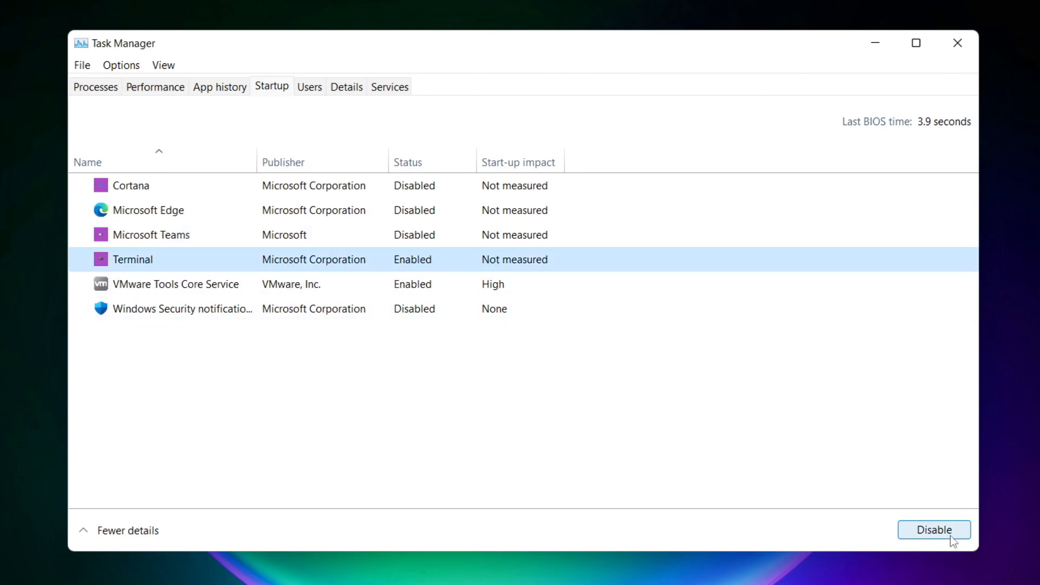
{"action": "left_click", "coordinate": [933, 530]}
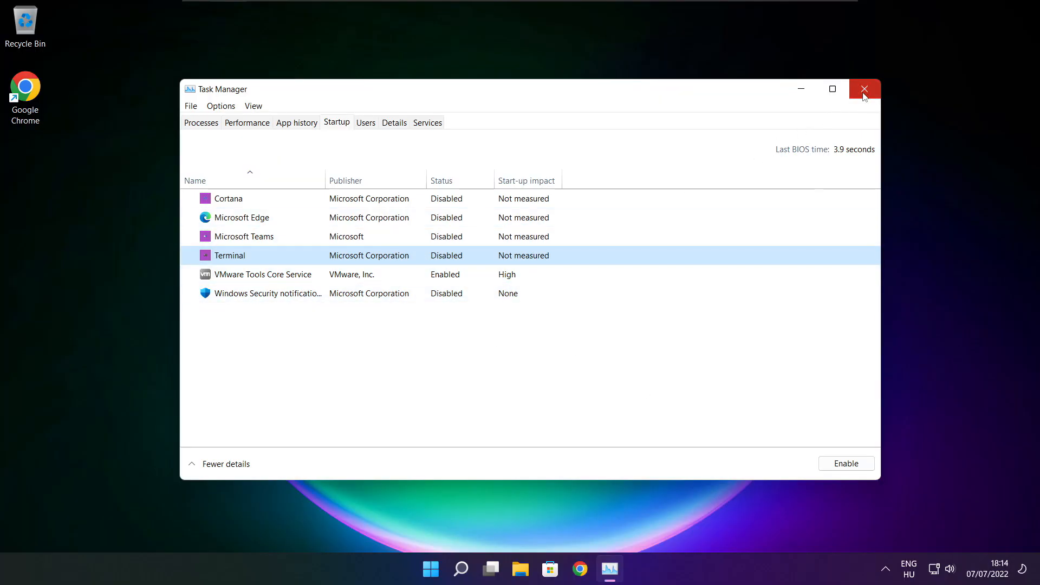
Close Task Manager and launch Command Prompt as administrator via Start search for 'cmd'
{"action": "left_click", "coordinate": [865, 88]}
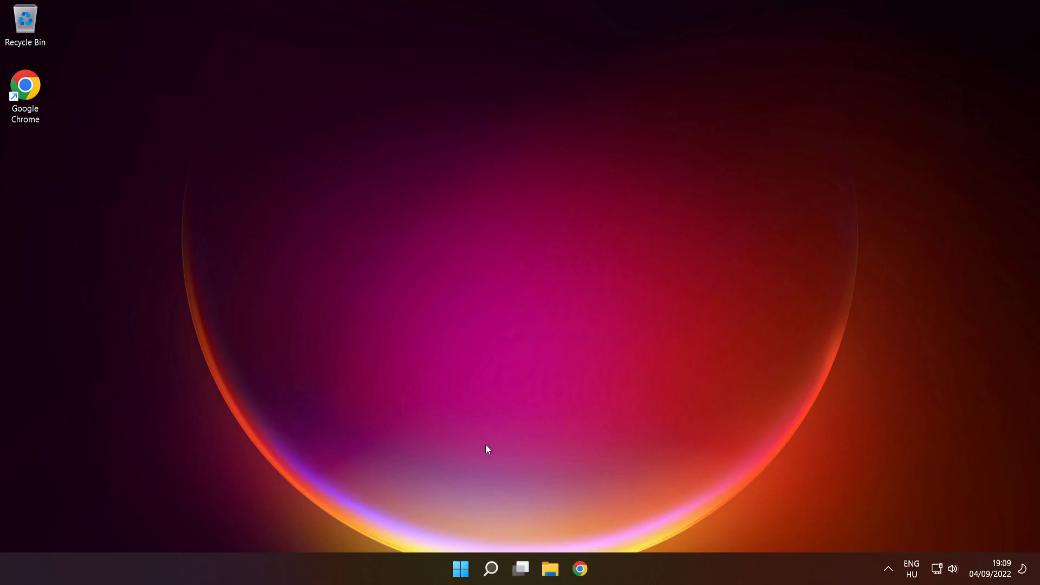
{"action": "left_click", "coordinate": [491, 569]}
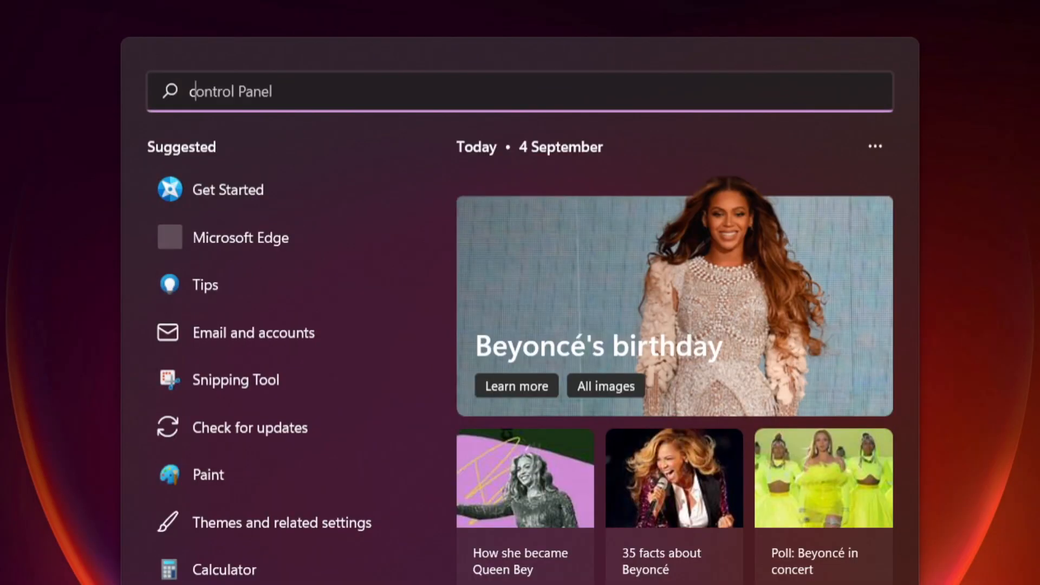
{"action": "type", "text": "cmd"}
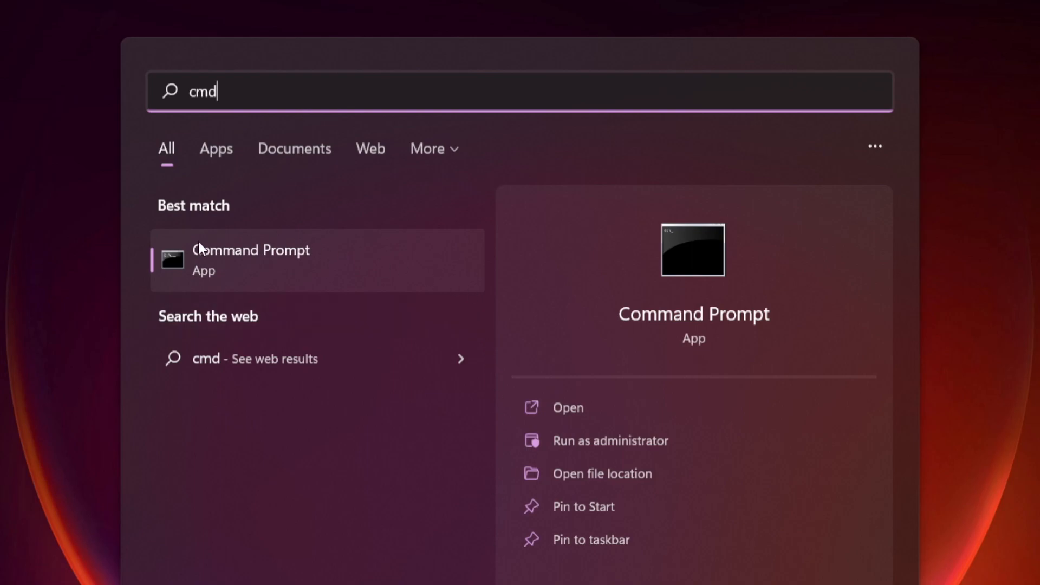
{"action": "mouse_move", "coordinate": [352, 284]}
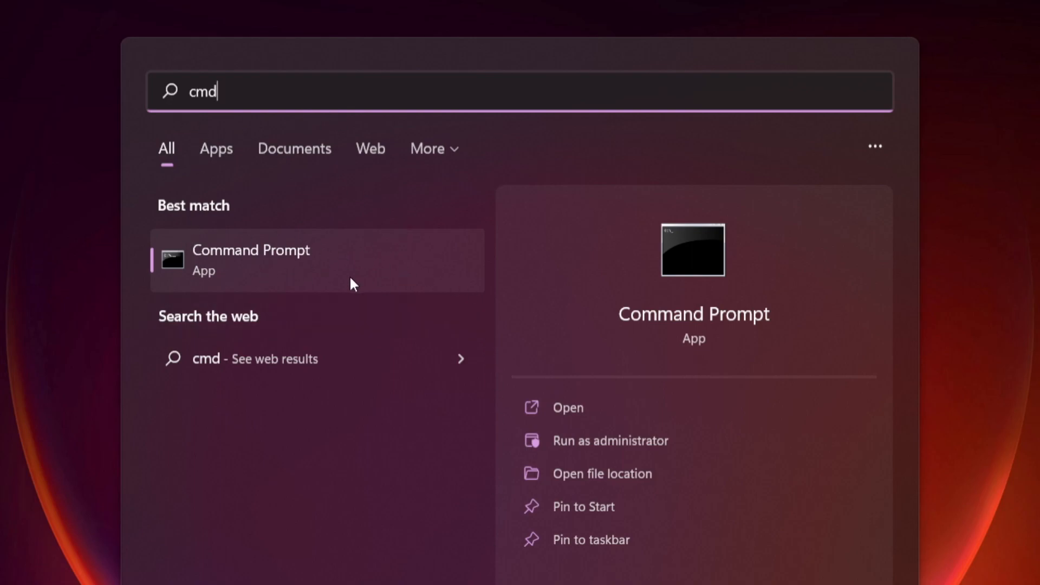
{"action": "mouse_move", "coordinate": [387, 261]}
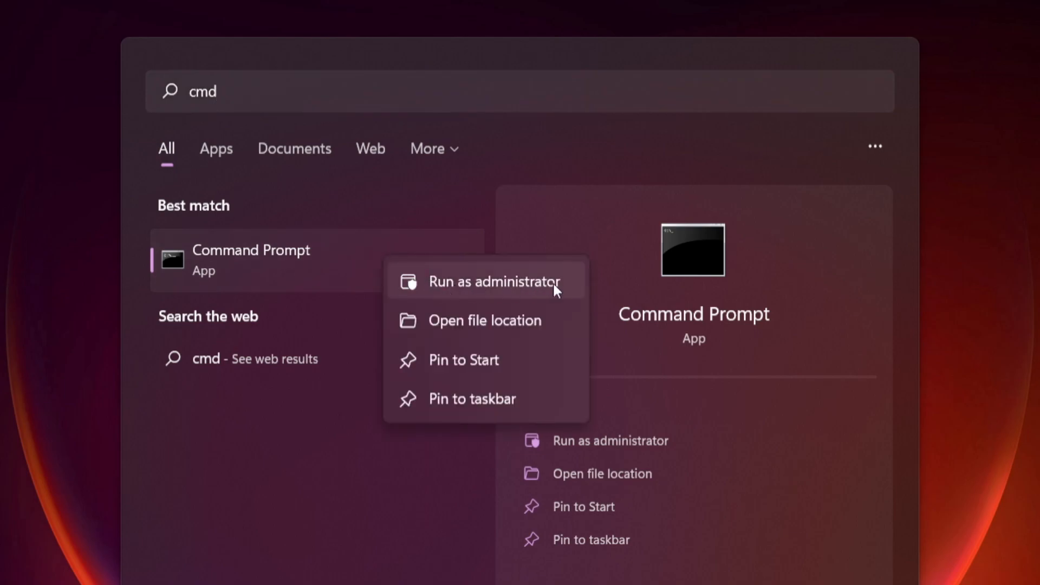
{"action": "mouse_move", "coordinate": [498, 286]}
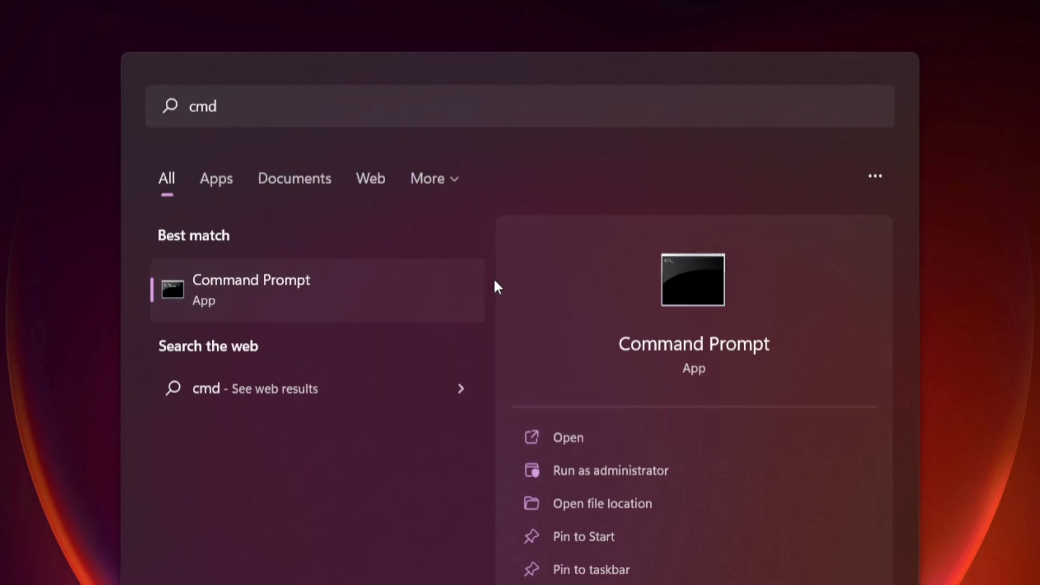
{"action": "left_click", "coordinate": [610, 470]}
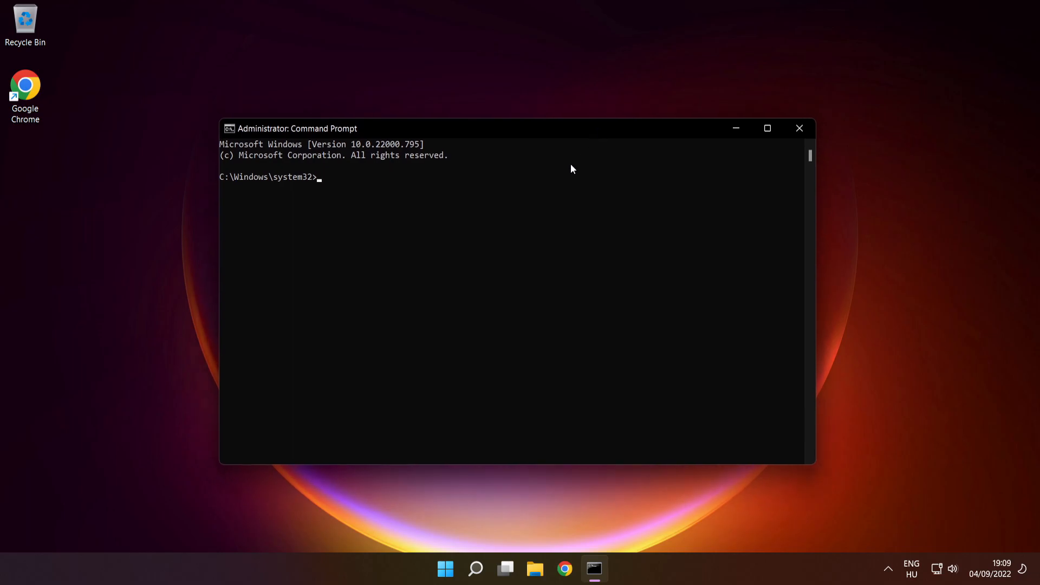
Run sfc /scannow to verify and repair Windows system files
{"action": "type", "text": "sfc /scann"}
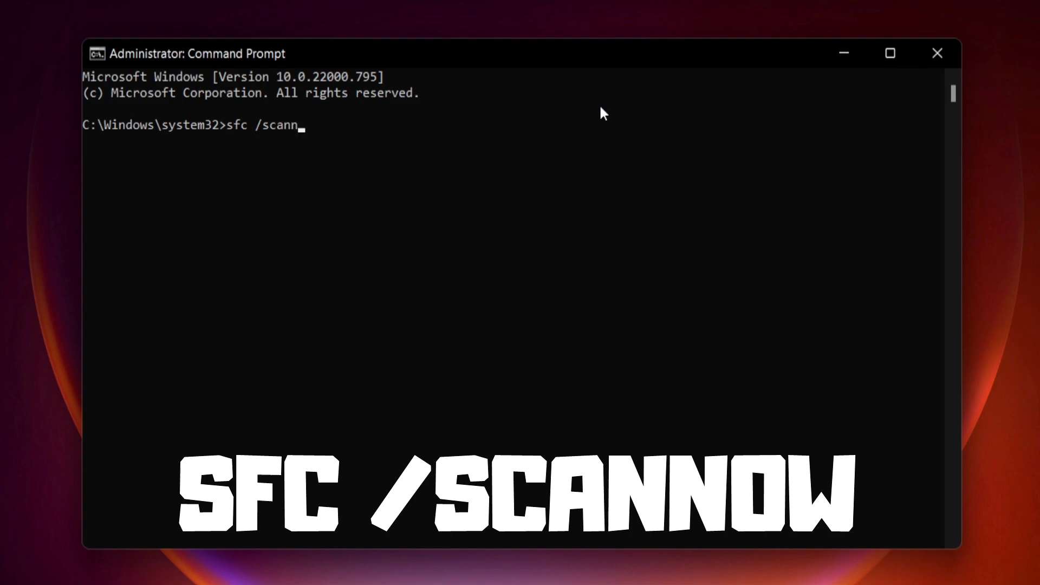
{"action": "type", "text": "ow"}
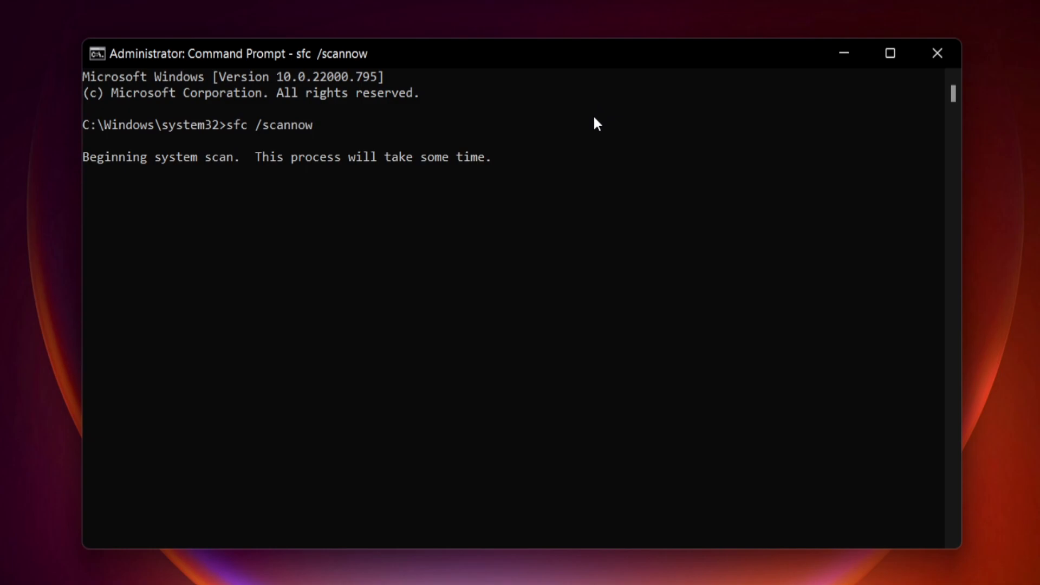
{"action": "mouse_move", "coordinate": [586, 193]}
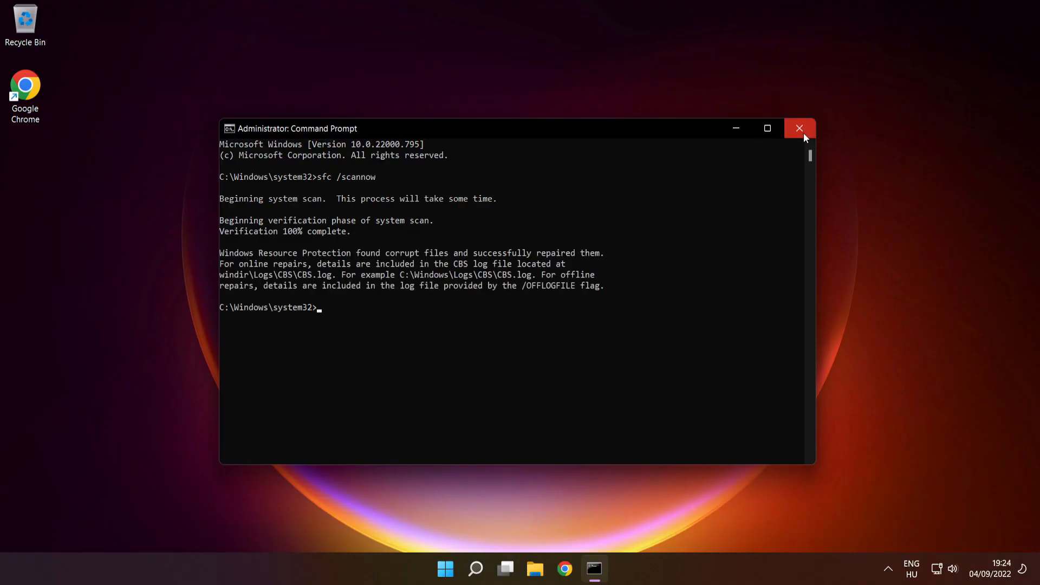
Close Command Prompt and show the Start menu's sleep, shut down and restart options
{"action": "left_click", "coordinate": [799, 128]}
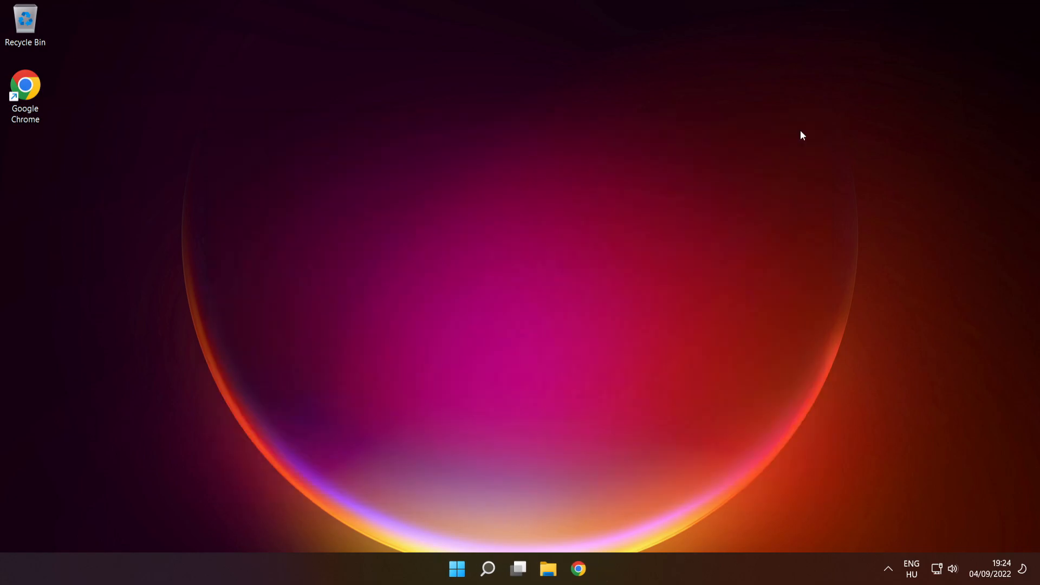
{"action": "left_click", "coordinate": [456, 569]}
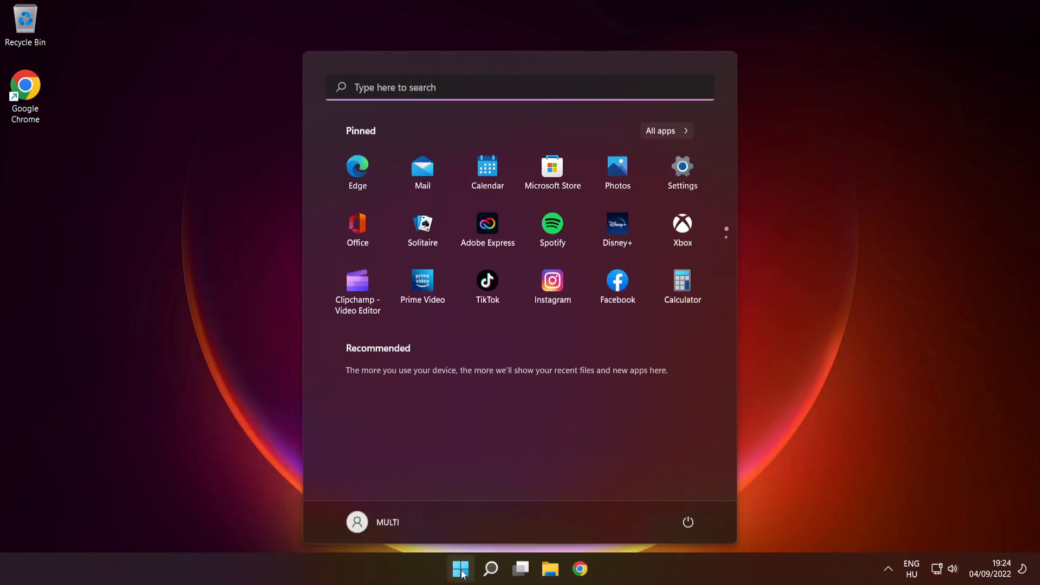
{"action": "left_click", "coordinate": [688, 523]}
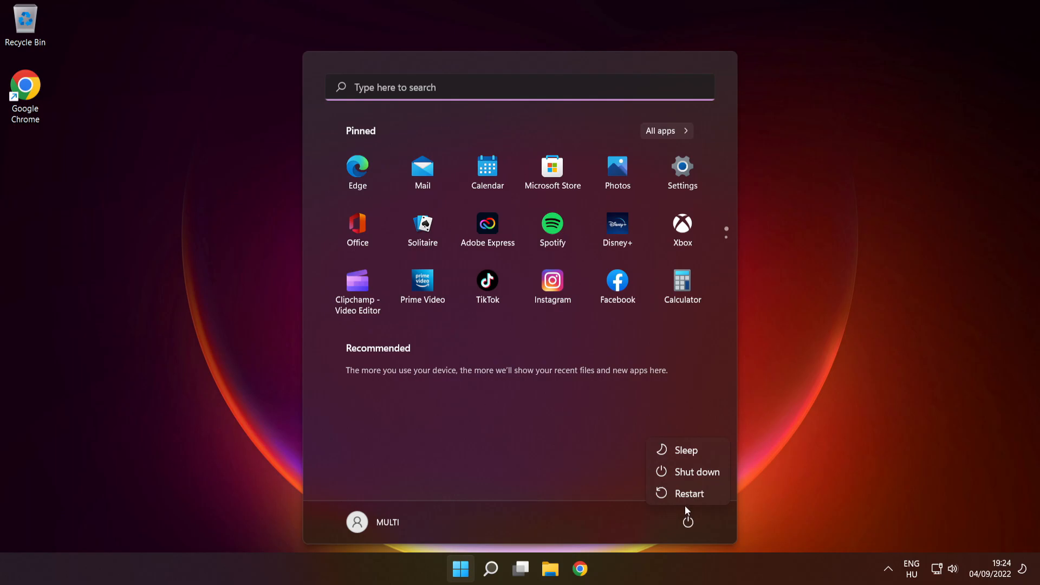
{"action": "mouse_move", "coordinate": [691, 494]}
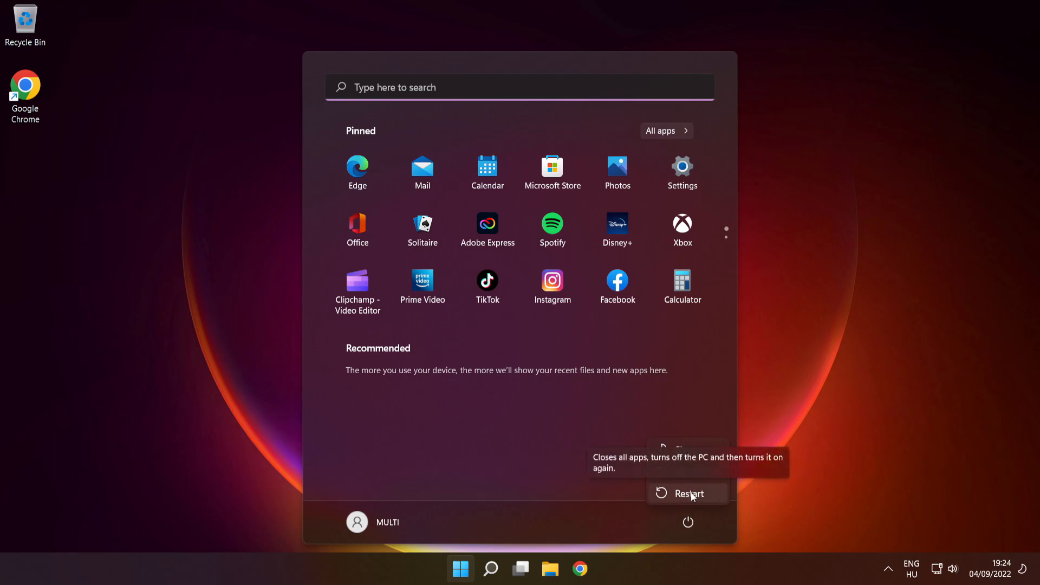